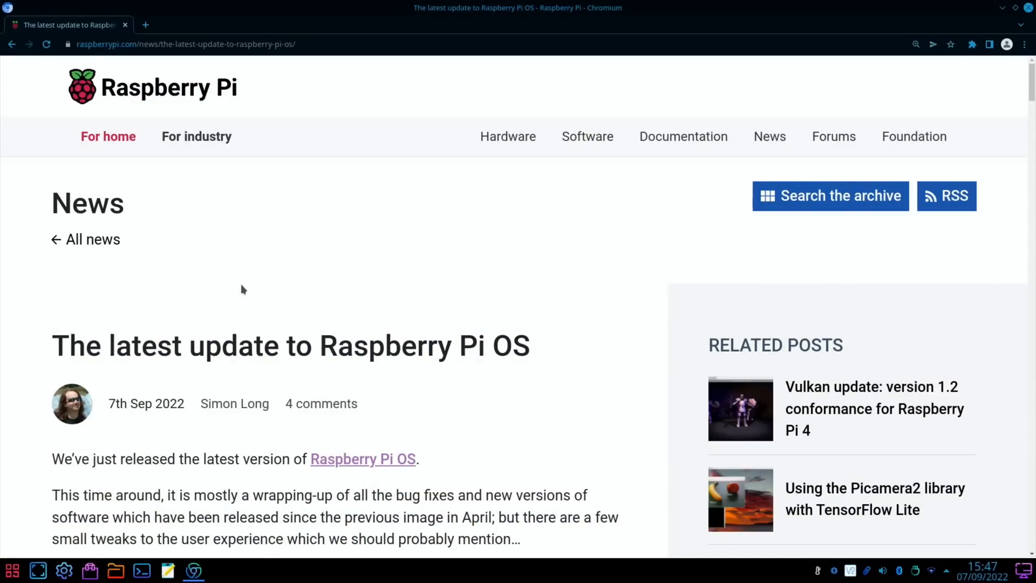
# - Scroll the Raspberry Pi OS update article down to the 'New searchable main menu' section
pyautogui.scroll(-3)
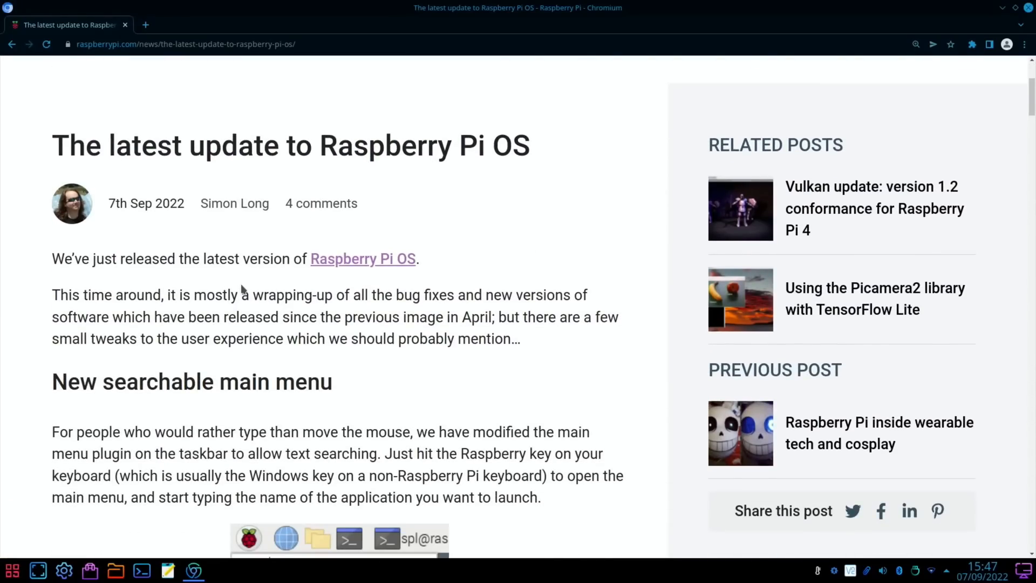
pyautogui.moveTo(377, 291)
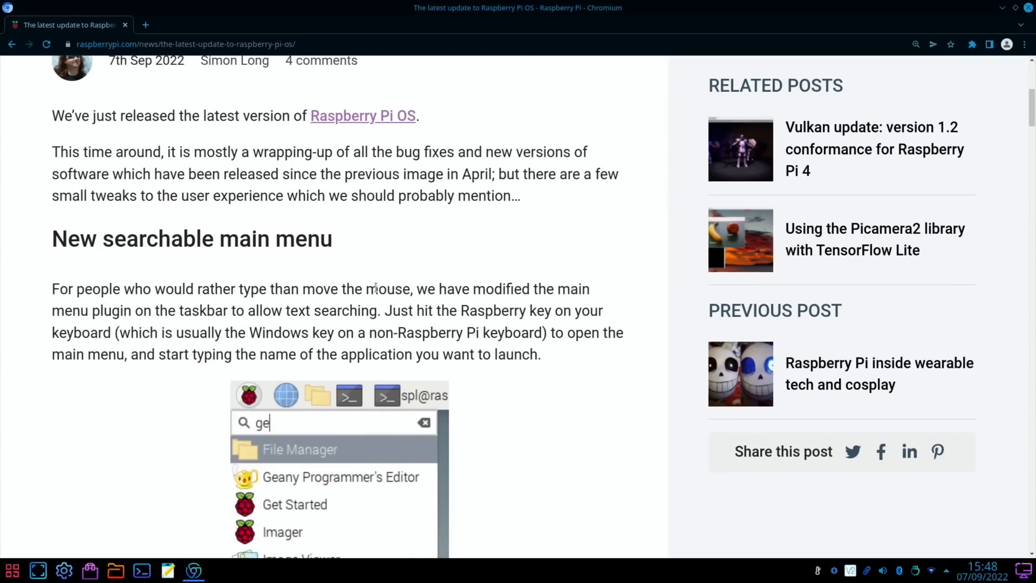
pyautogui.scroll(-3)
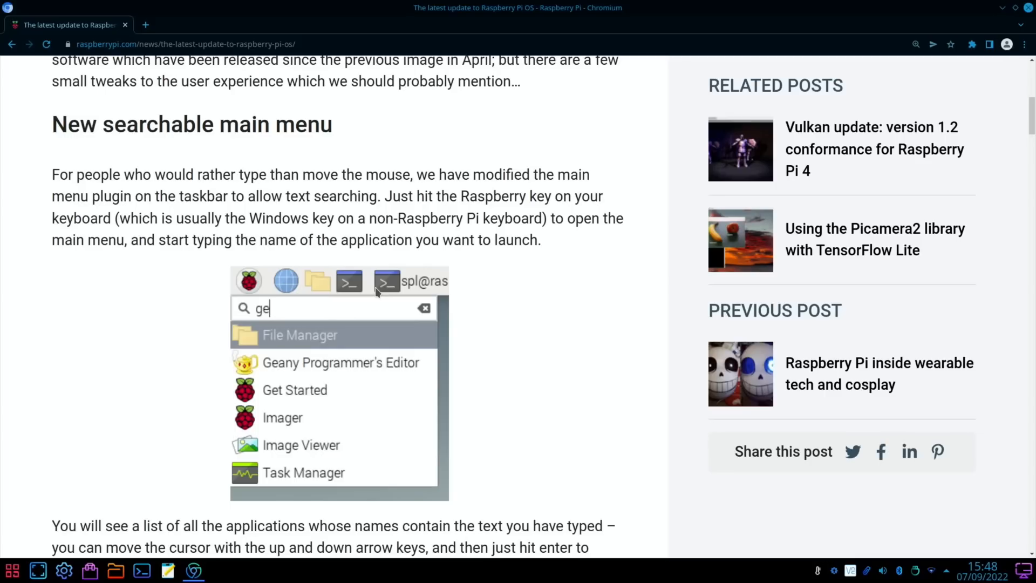
pyautogui.click(13, 569)
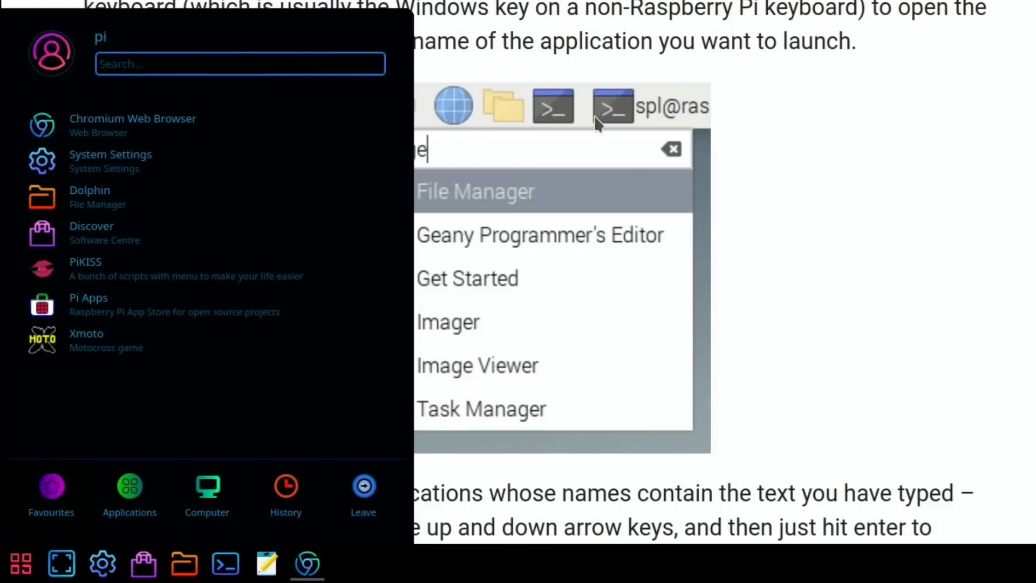
pyautogui.write('imag')
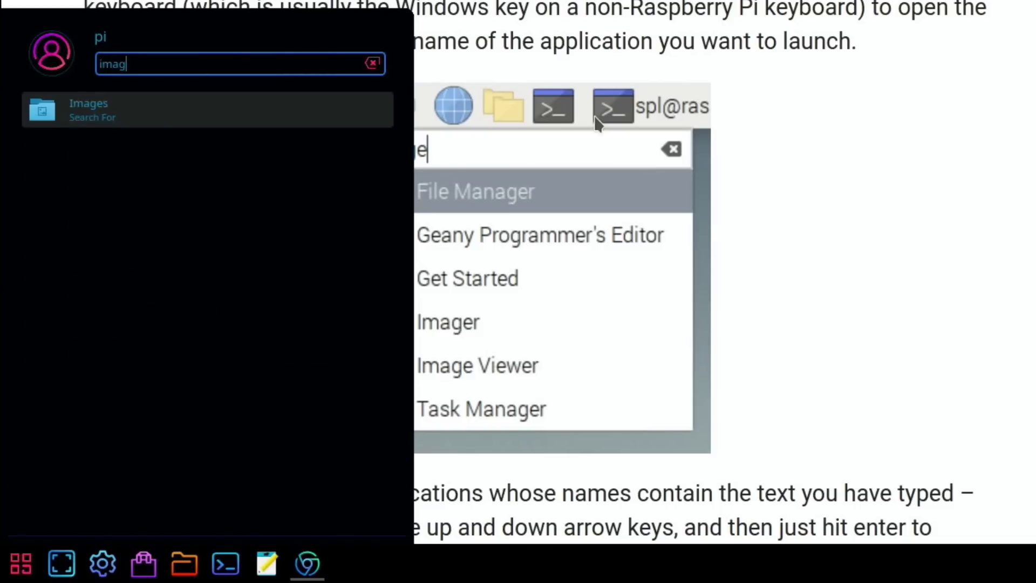
pyautogui.click(373, 63)
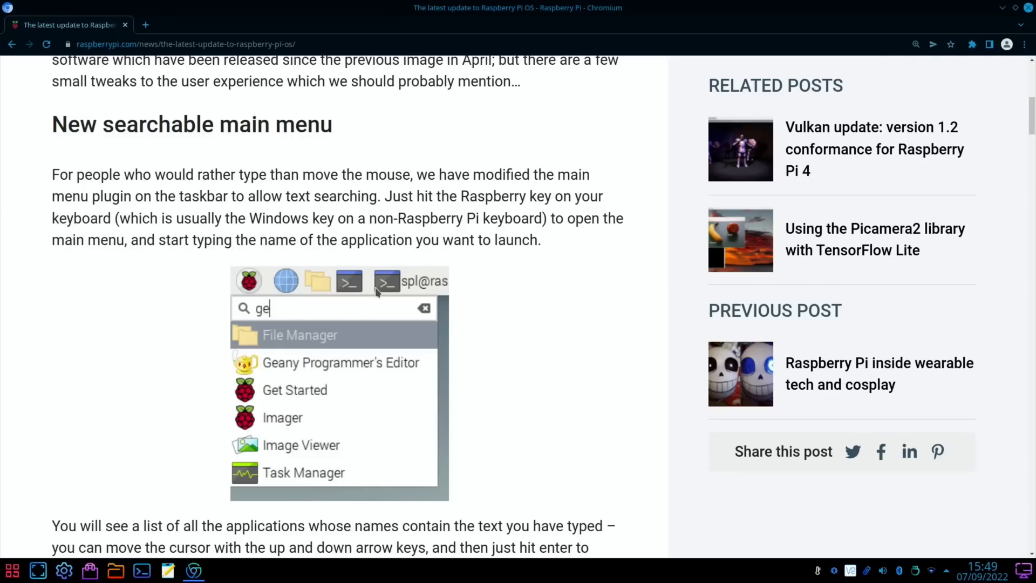
# - Scroll past the audio, Picamera2, shortcuts and NetworkManager sections to 'How do I get it?'
pyautogui.scroll(-3)
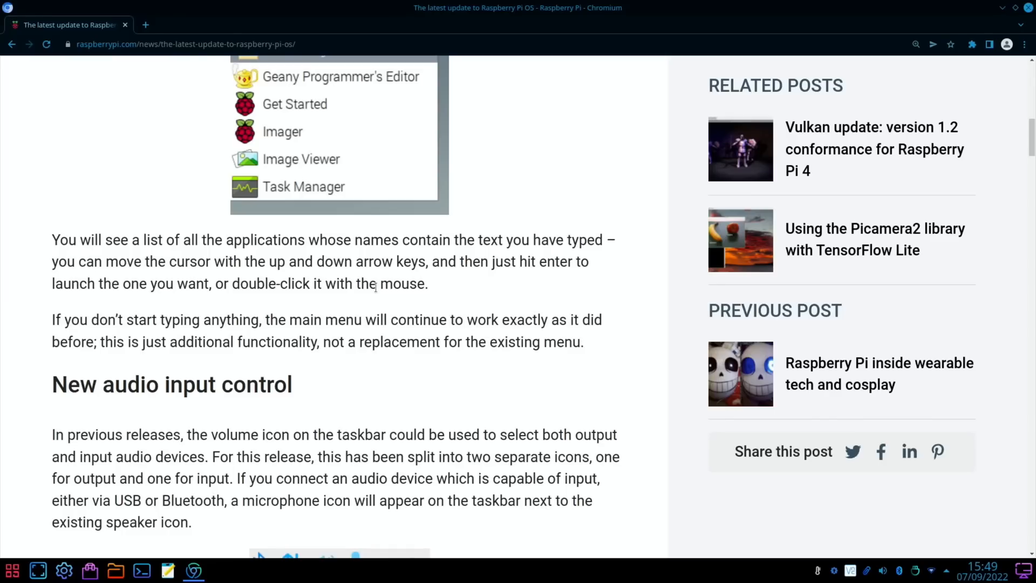
pyautogui.scroll(-3)
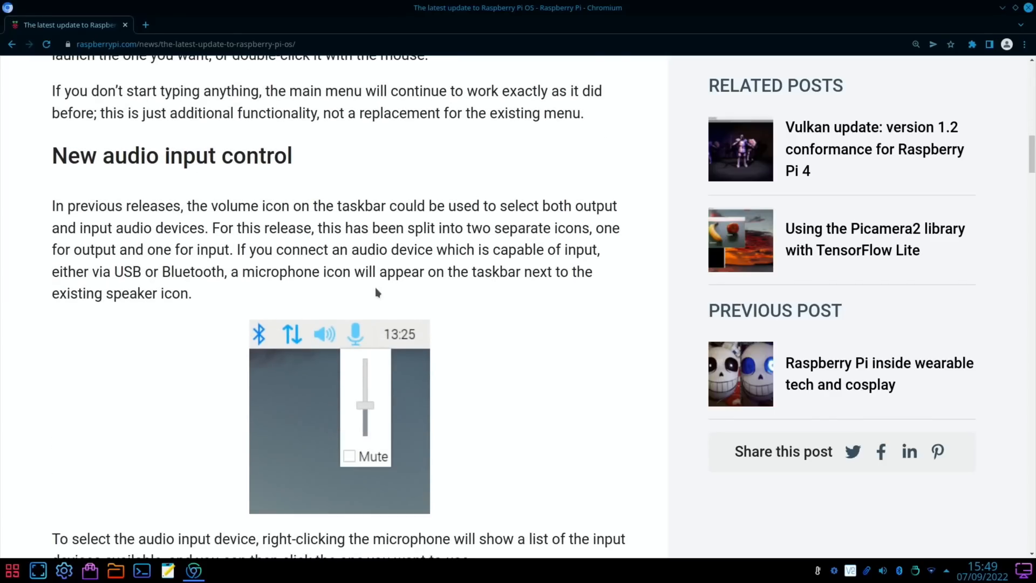
pyautogui.scroll(-3)
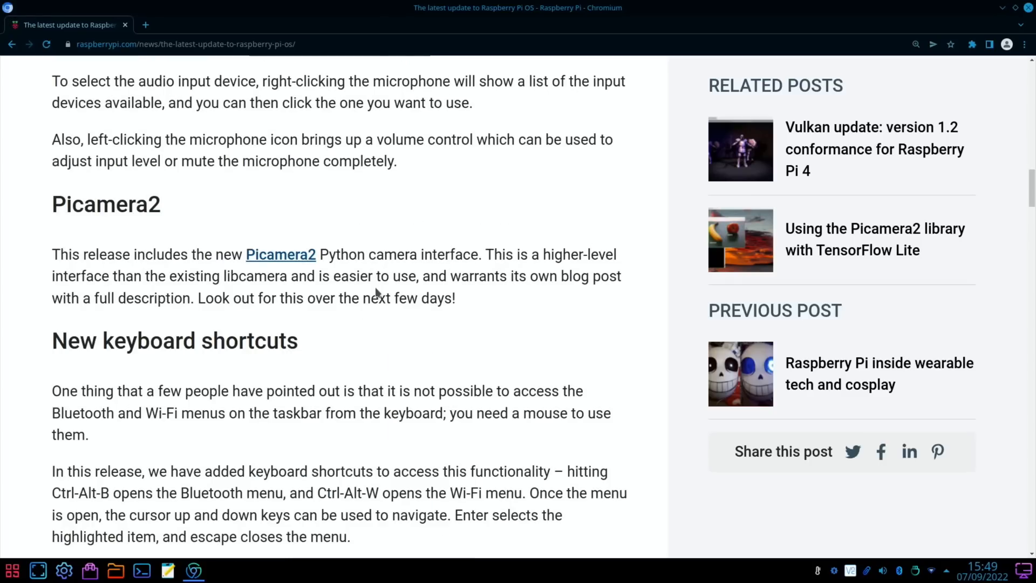
pyautogui.moveTo(384, 263)
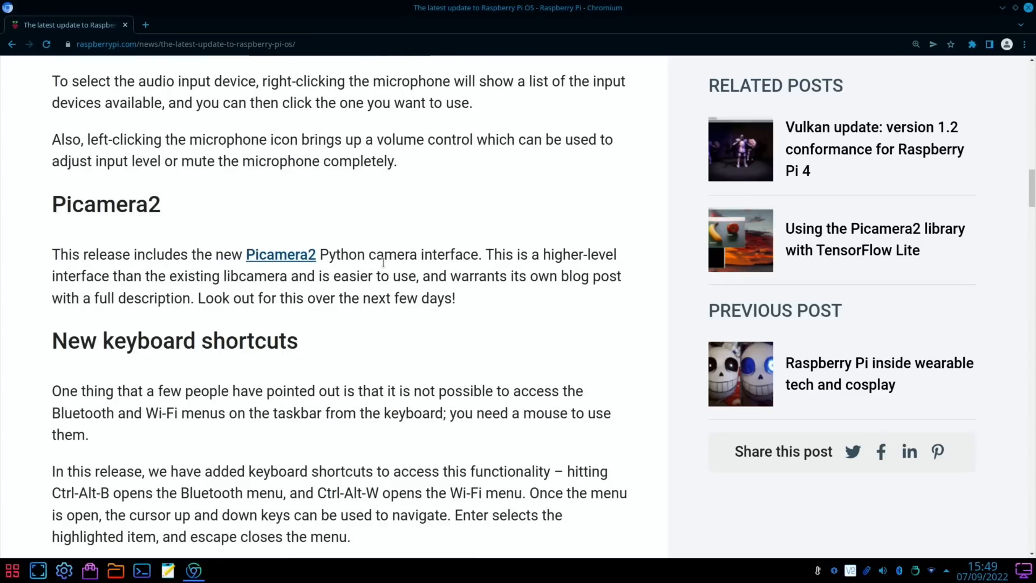
pyautogui.scroll(-3)
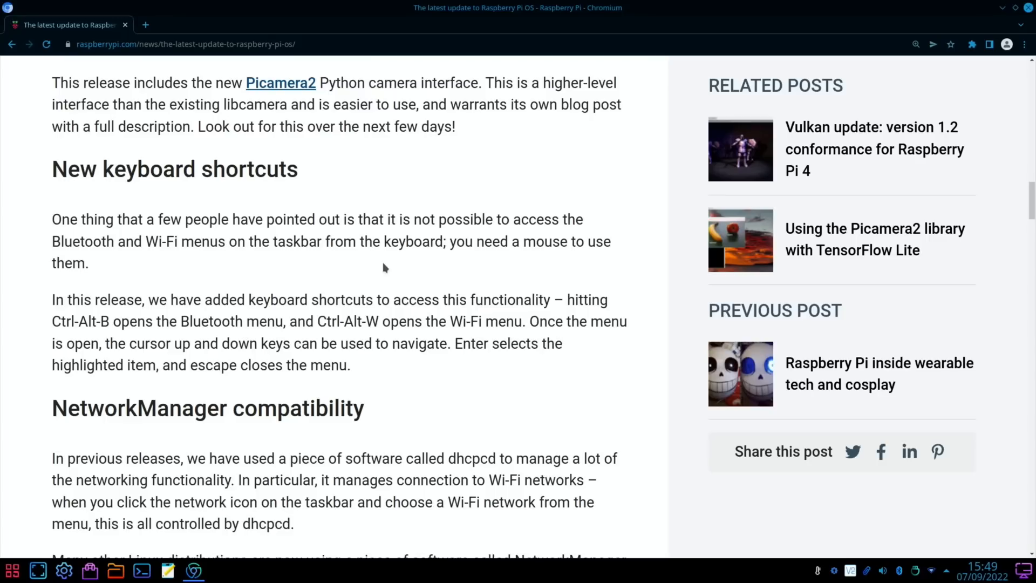
pyautogui.scroll(-3)
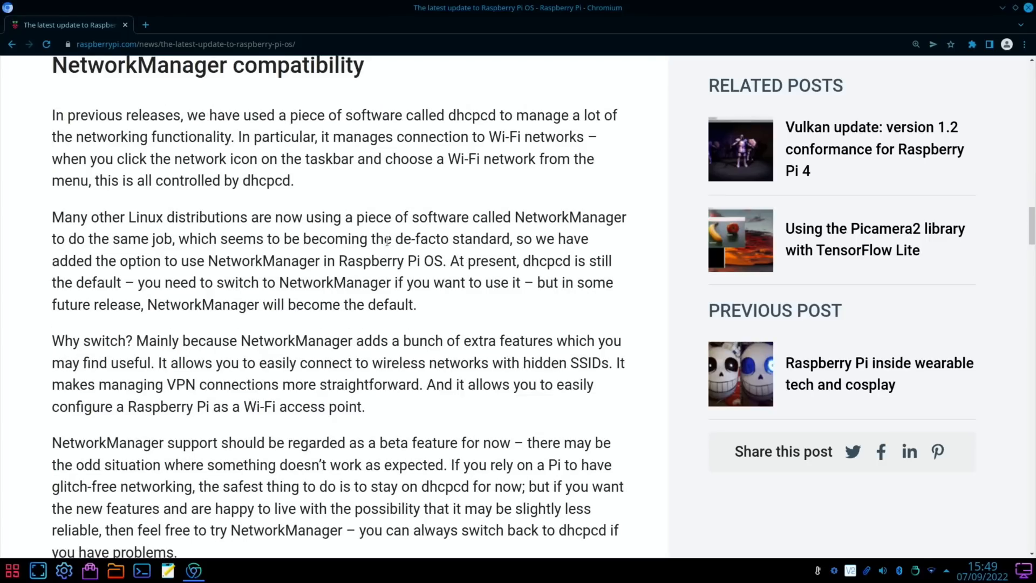
pyautogui.moveTo(272, 152)
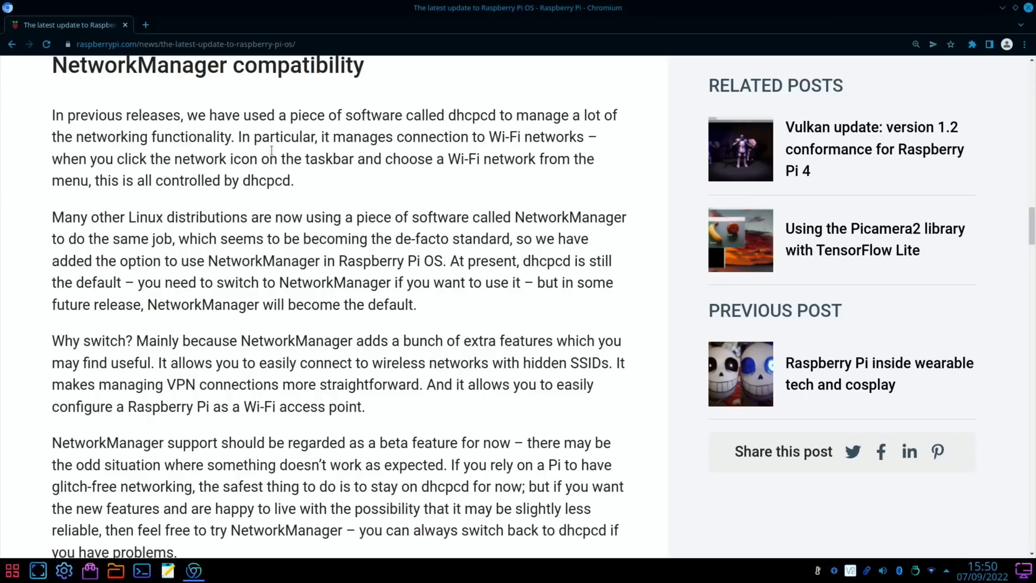
pyautogui.scroll(-3)
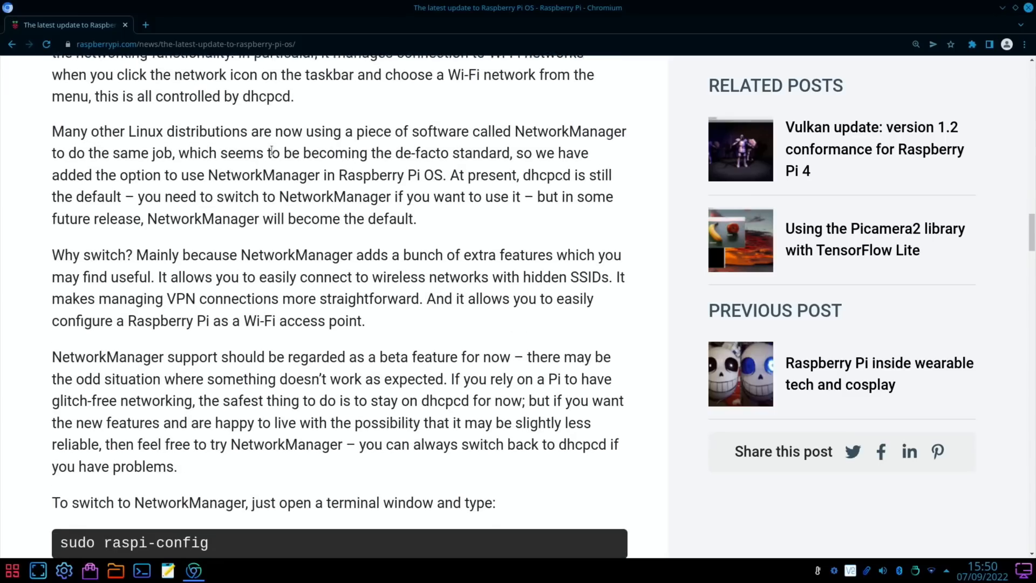
pyautogui.scroll(-3)
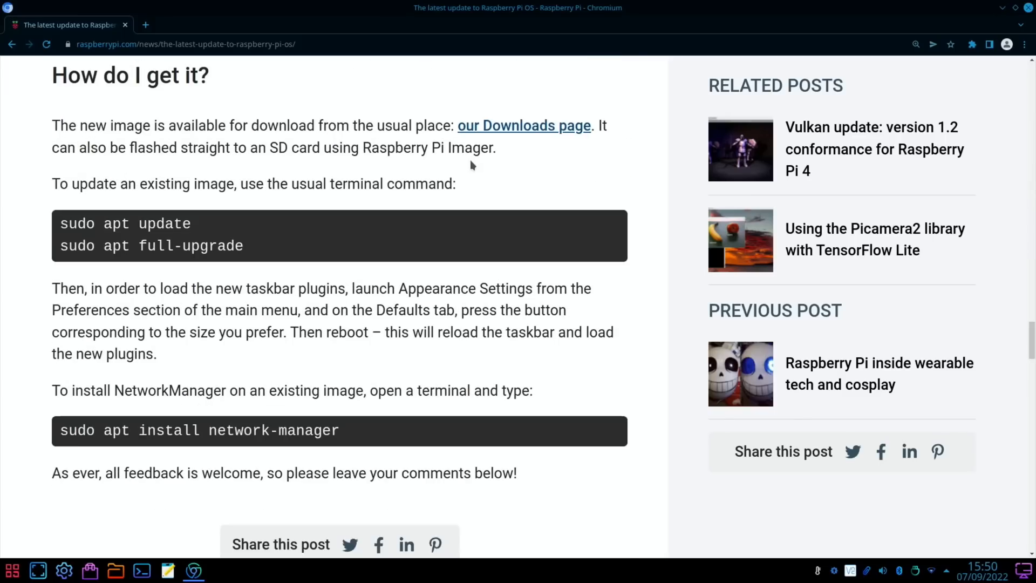
pyautogui.moveTo(482, 136)
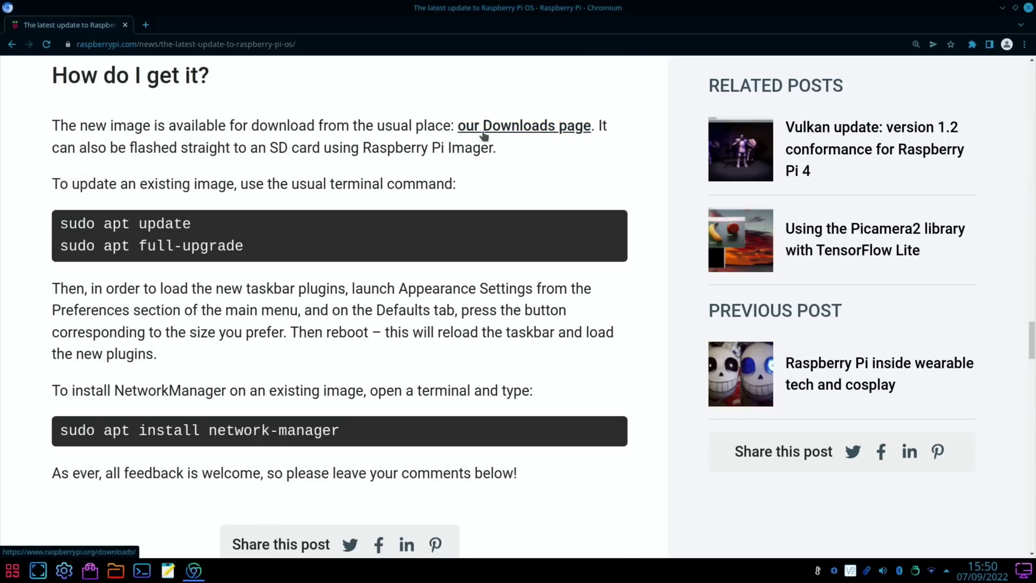
pyautogui.moveTo(293, 165)
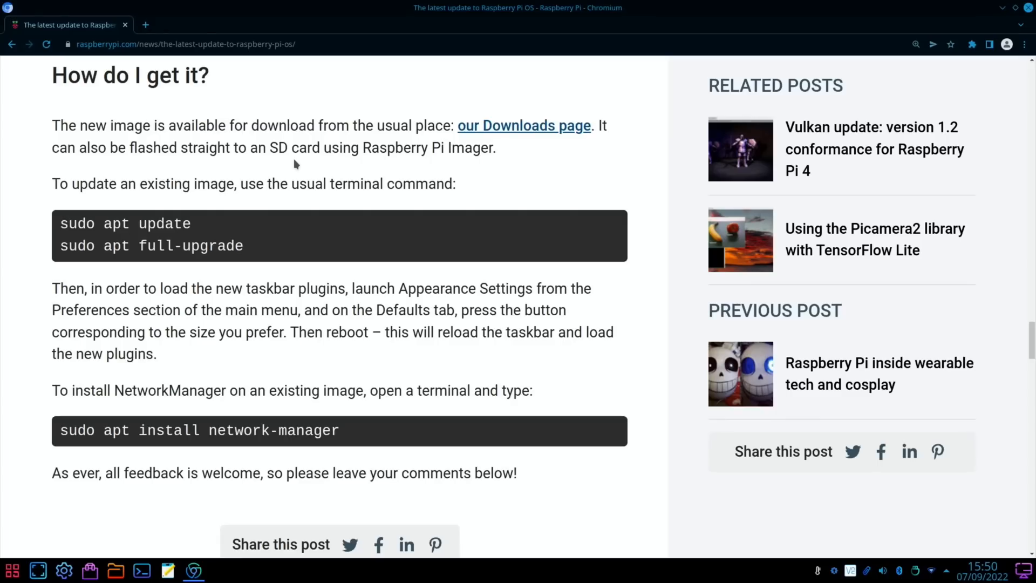
pyautogui.moveTo(287, 174)
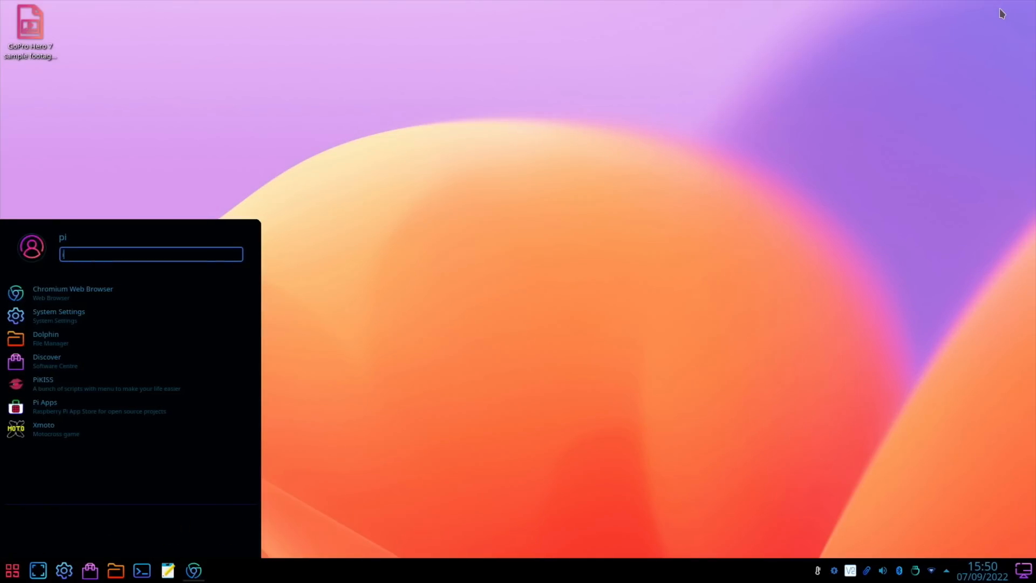
# - Search the launcher for 'image' and scroll Discover's list of 48 pending updates
pyautogui.write('image')
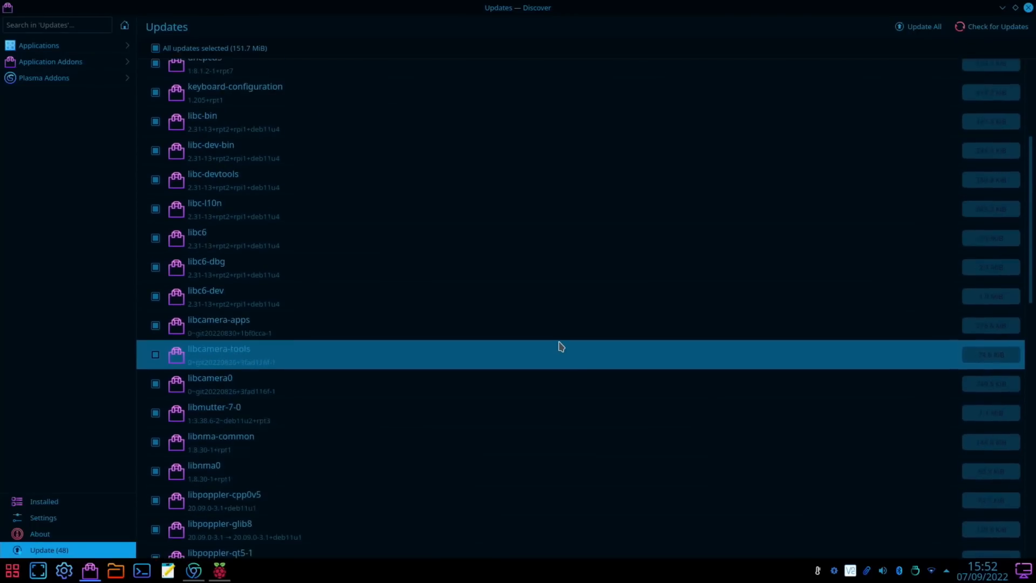
pyautogui.scroll(-3)
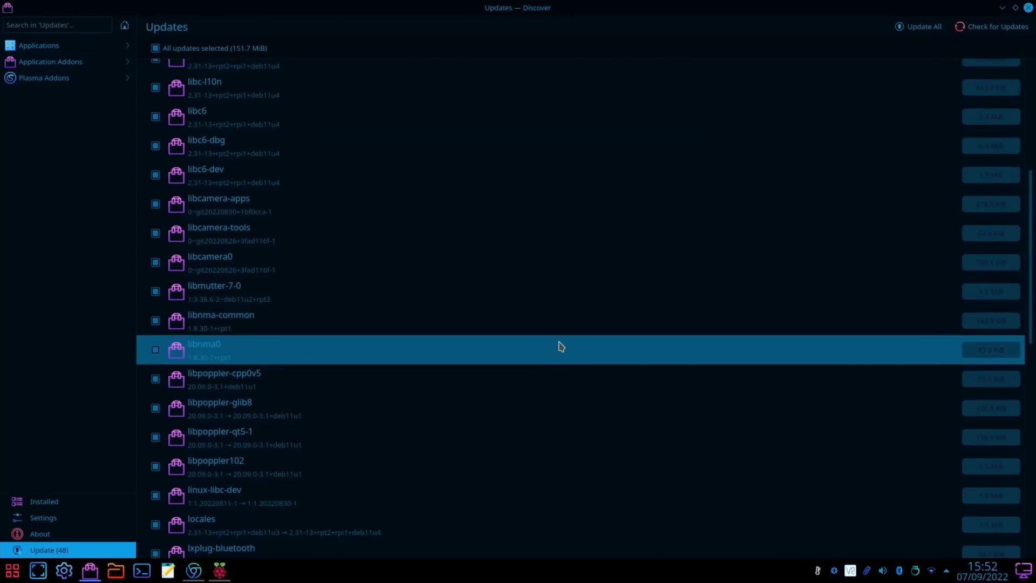
pyautogui.scroll(-3)
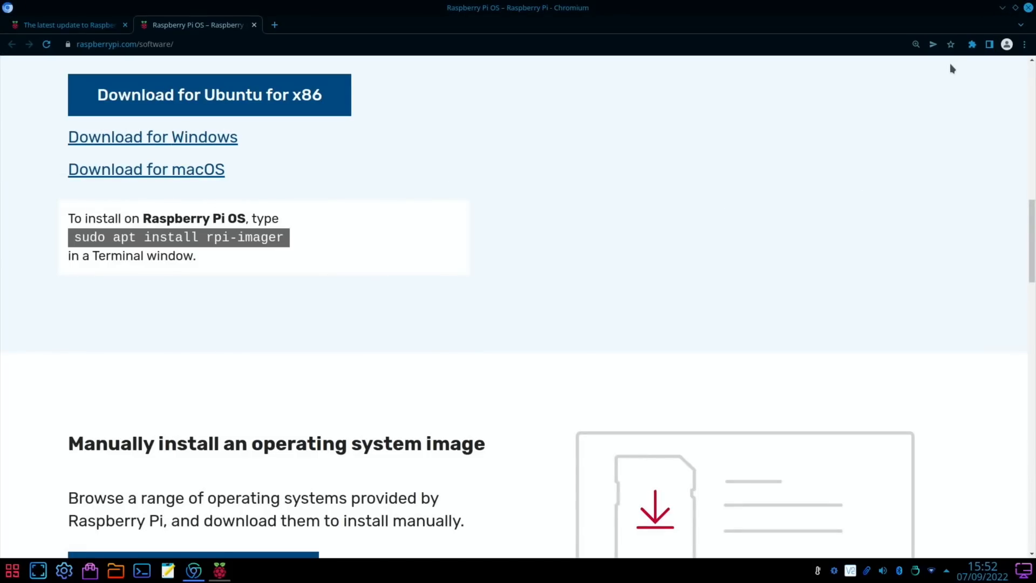
# - In Raspberry Pi Imager, choose Raspberry Pi OS (64-bit) and the Samsung Flash_Drive
pyautogui.click(218, 570)
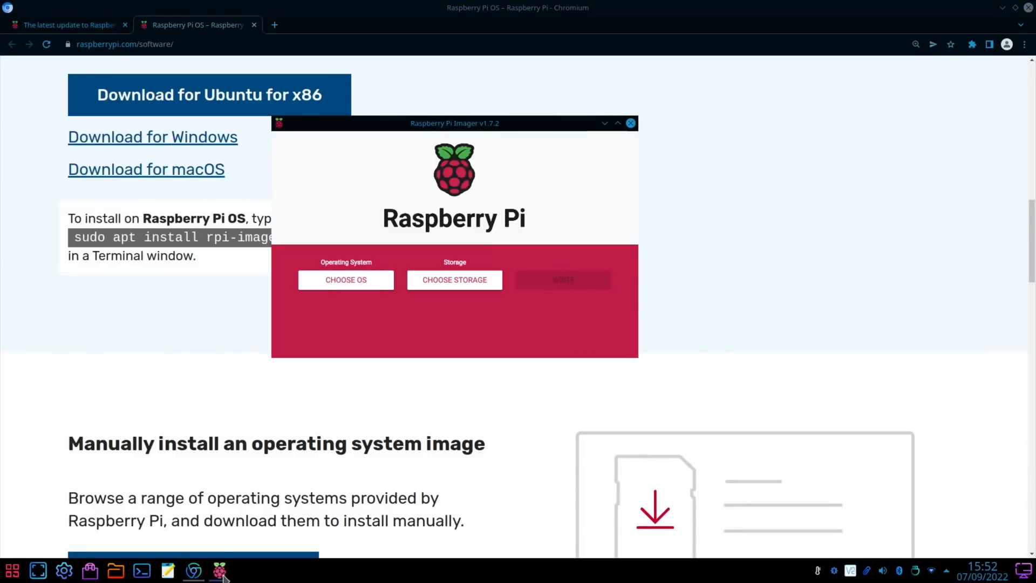
pyautogui.click(345, 280)
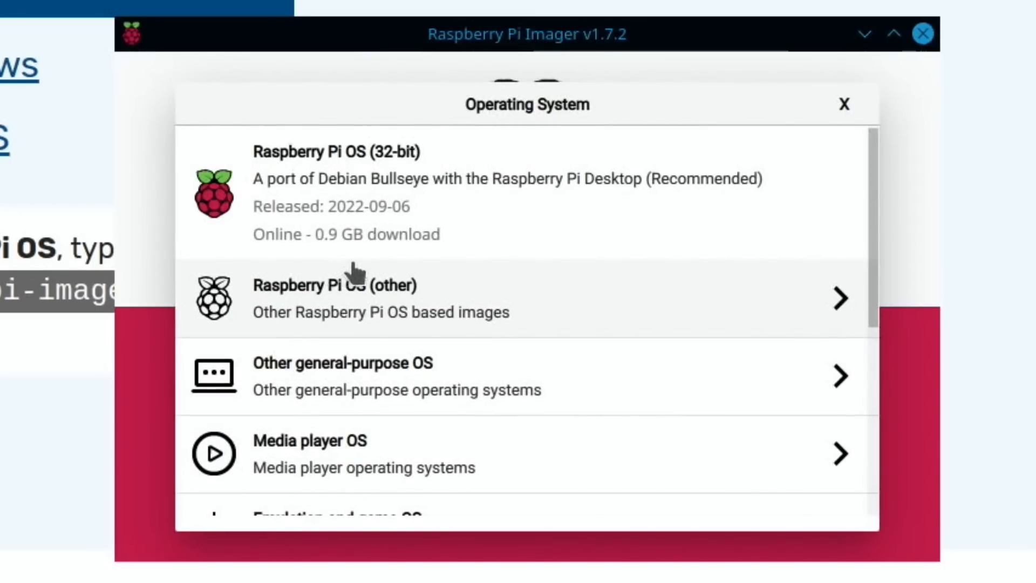
pyautogui.moveTo(404, 237)
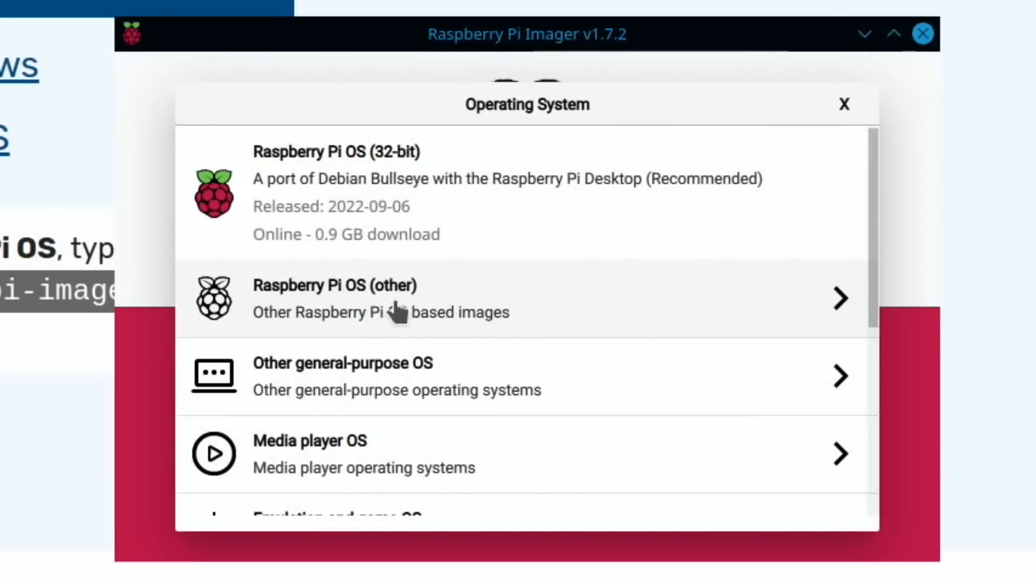
pyautogui.click(397, 302)
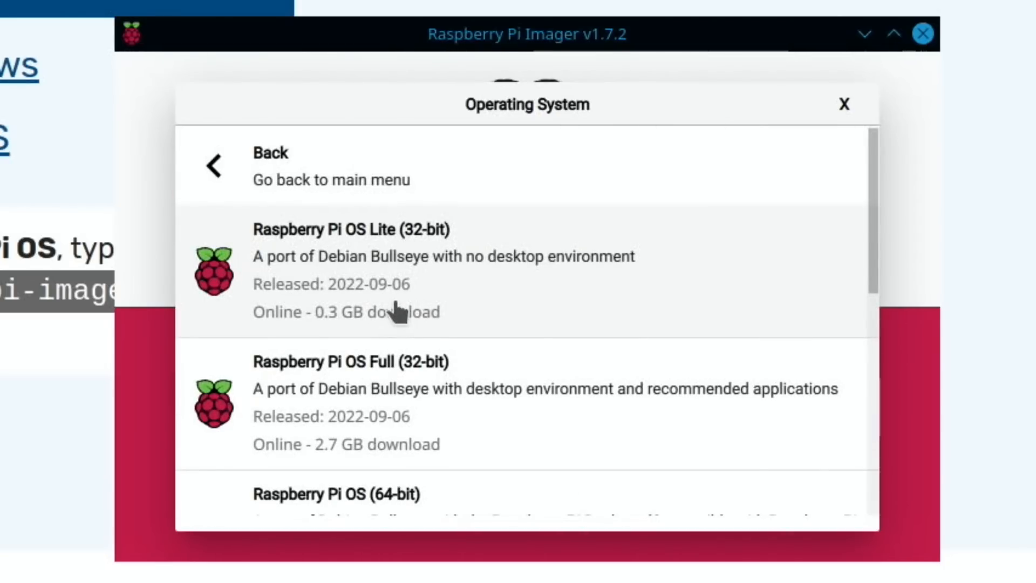
pyautogui.scroll(-3)
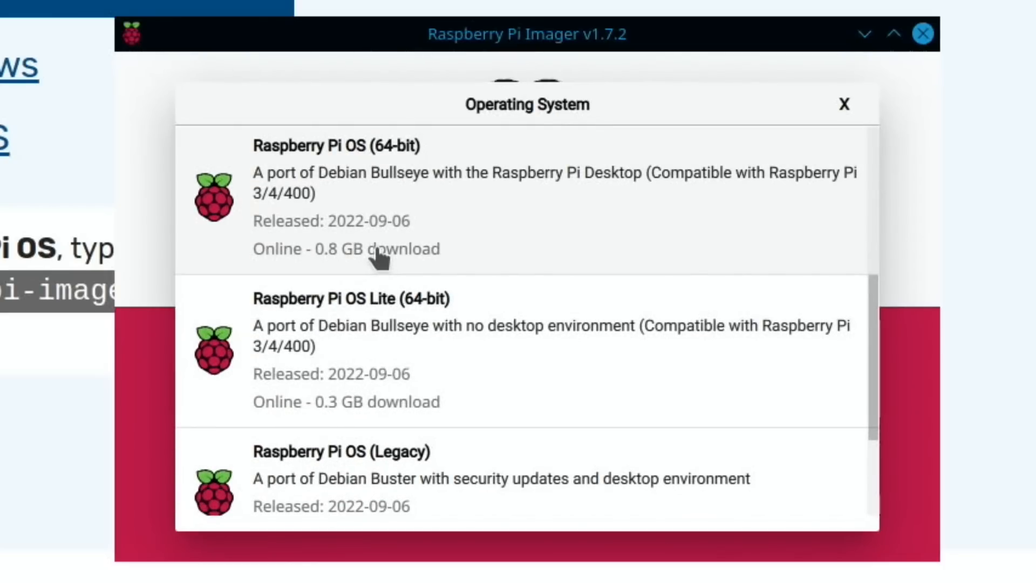
pyautogui.moveTo(319, 217)
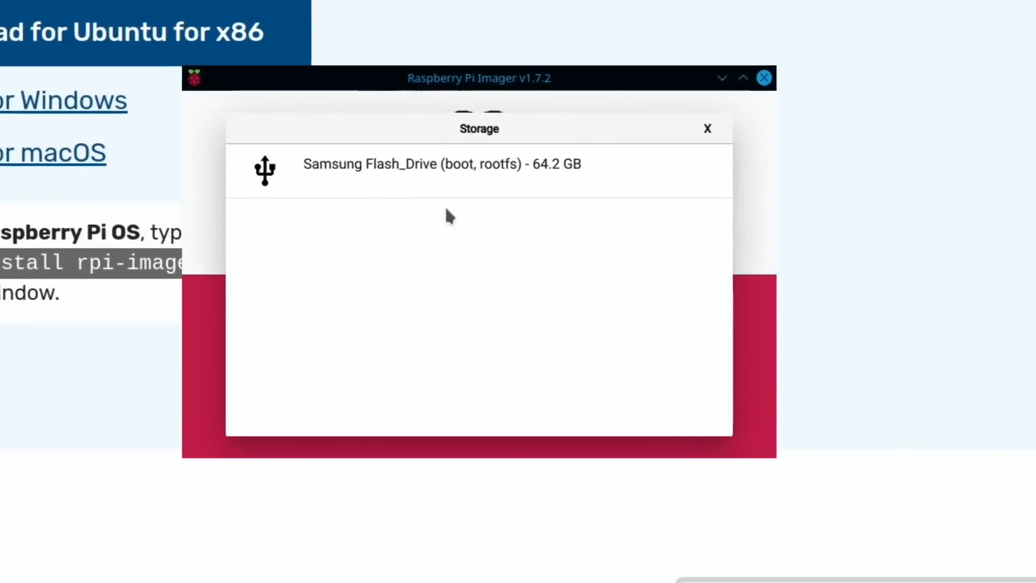
pyautogui.click(441, 165)
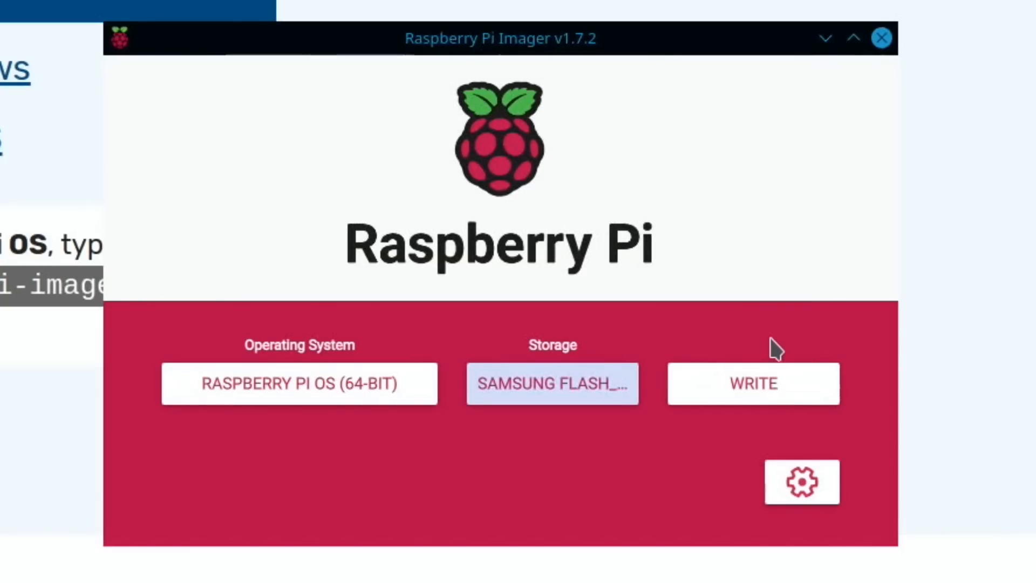
# - Write the OS, create the pi user, skip updates and accept 'System is up to date'
pyautogui.click(754, 383)
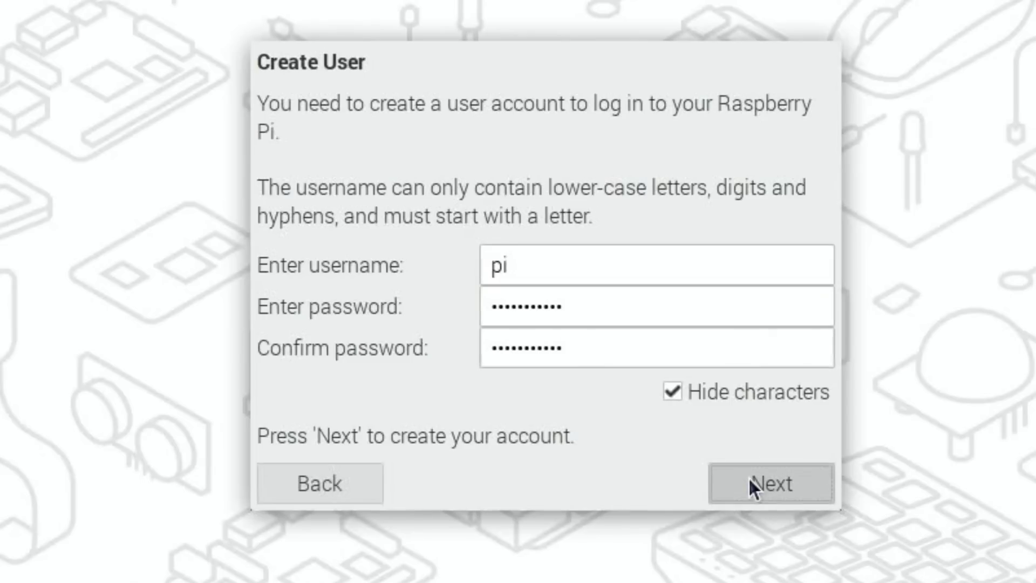
pyautogui.click(768, 486)
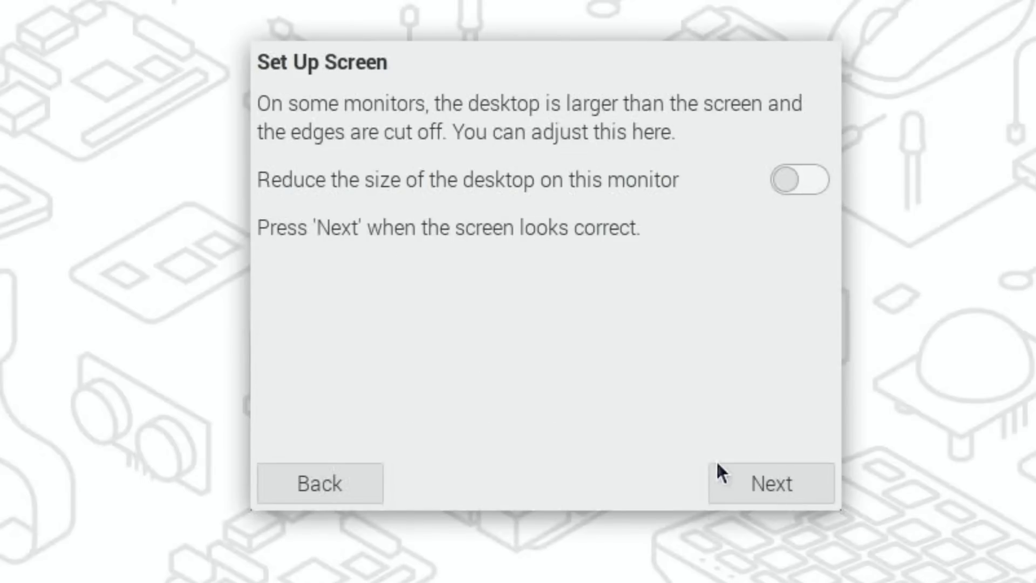
pyautogui.click(770, 483)
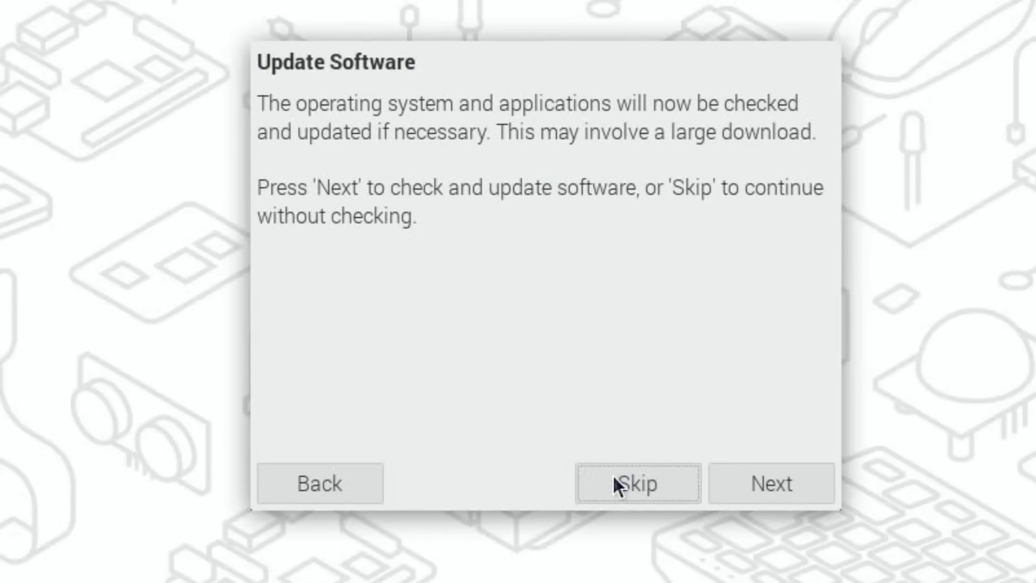
pyautogui.click(770, 484)
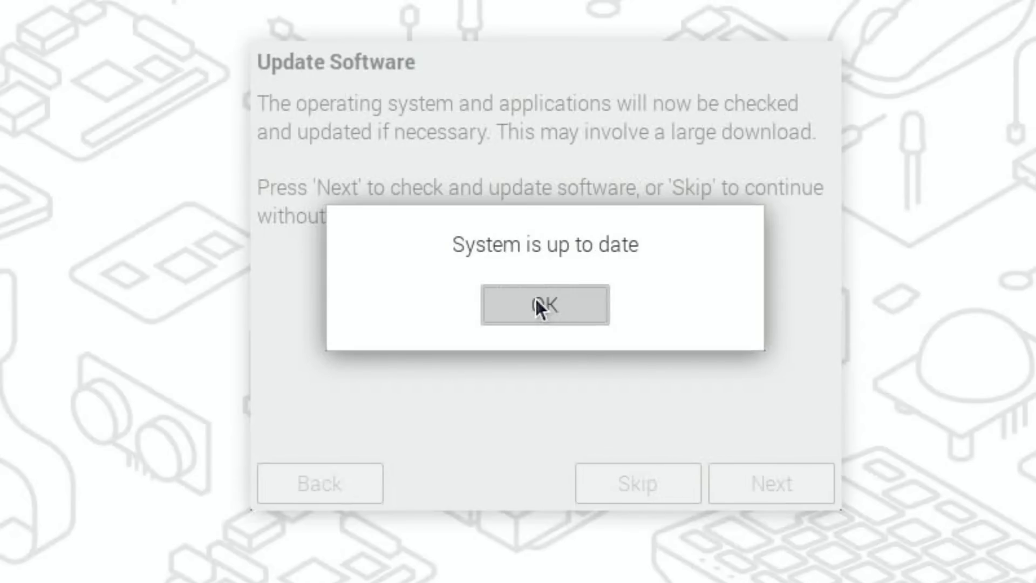
pyautogui.click(545, 304)
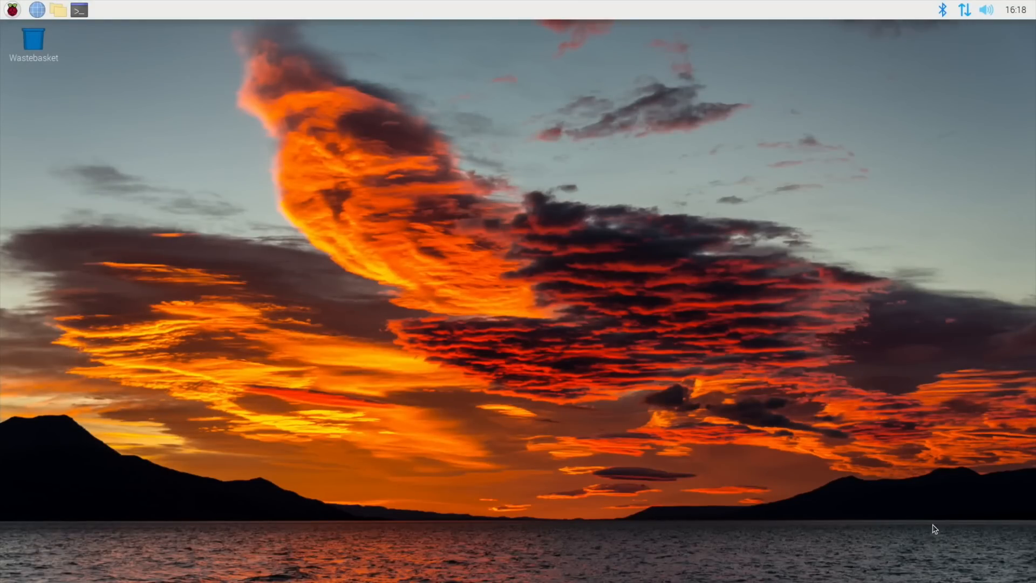
pyautogui.click(11, 10)
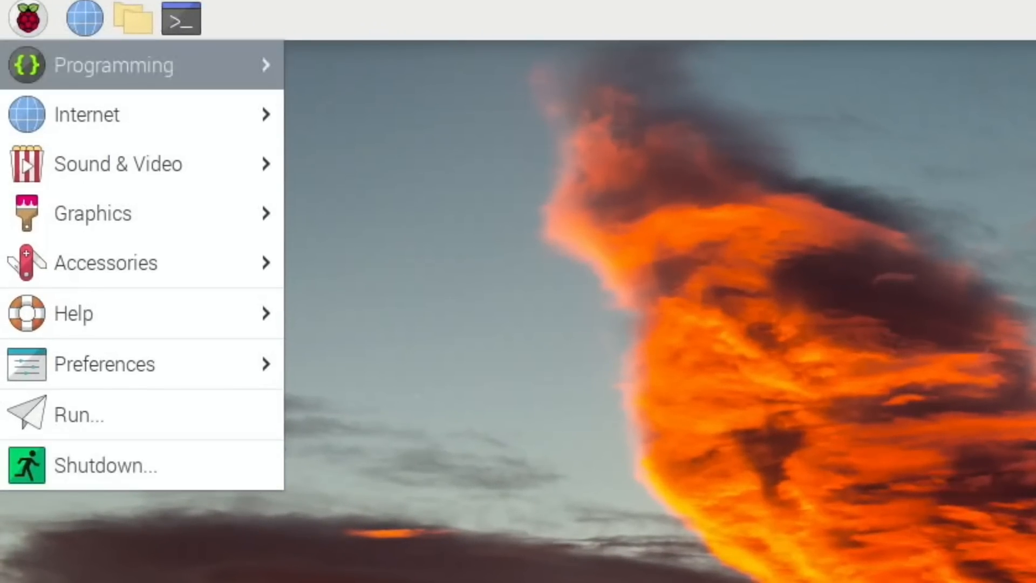
pyautogui.moveTo(118, 163)
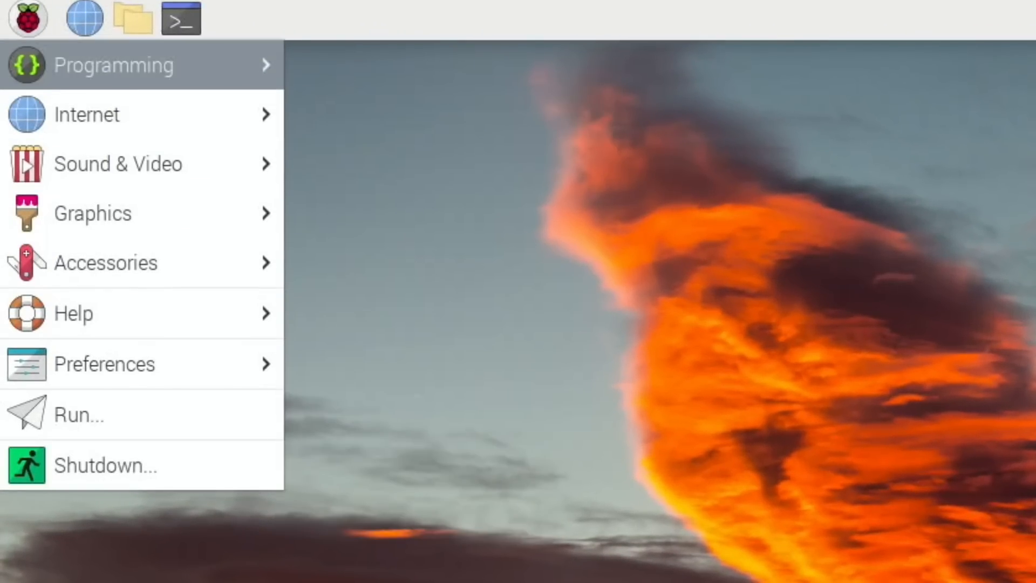
pyautogui.write('im')
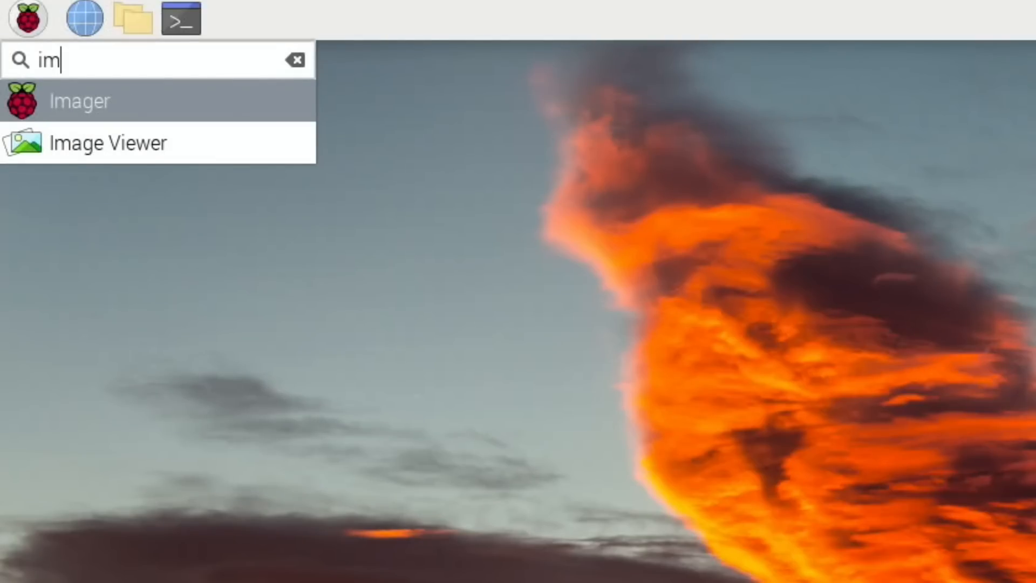
pyautogui.click(295, 58)
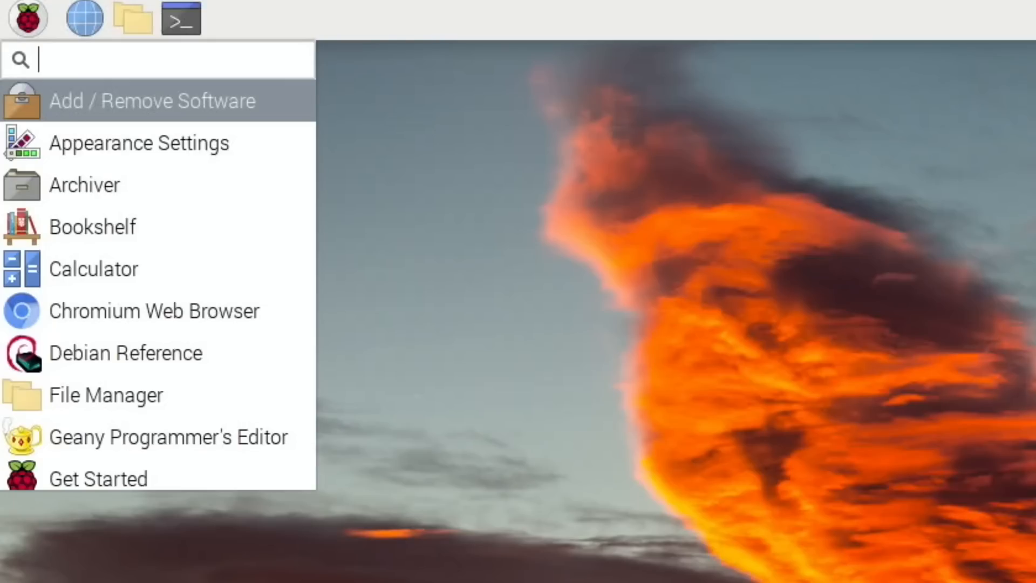
pyautogui.moveTo(92, 268)
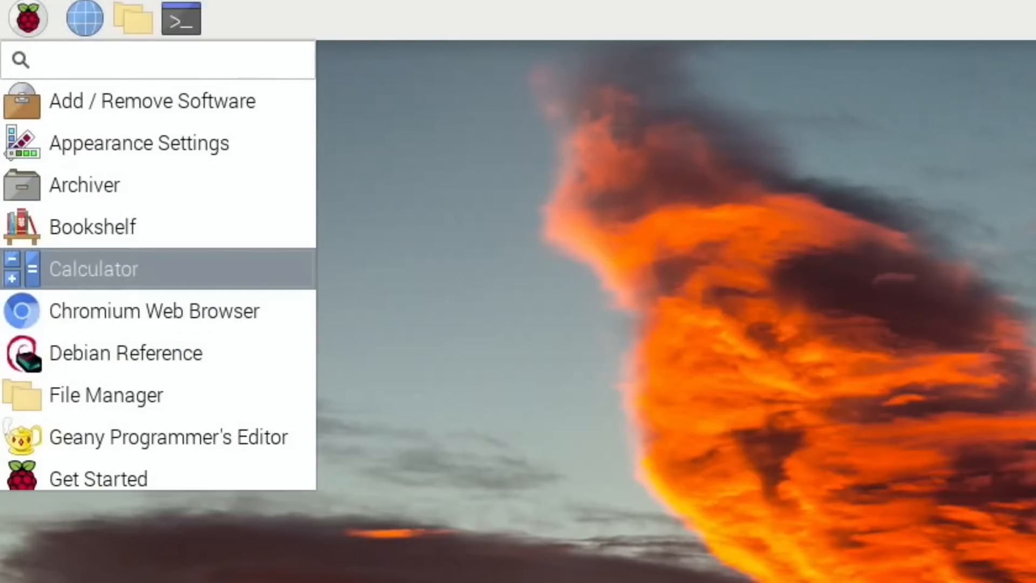
pyautogui.moveTo(84, 185)
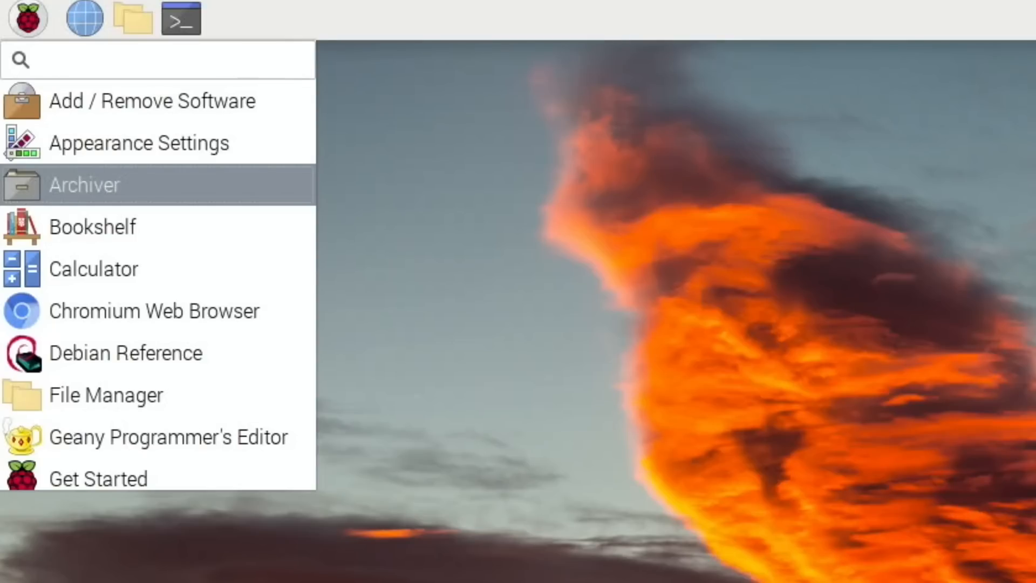
pyautogui.write('blu')
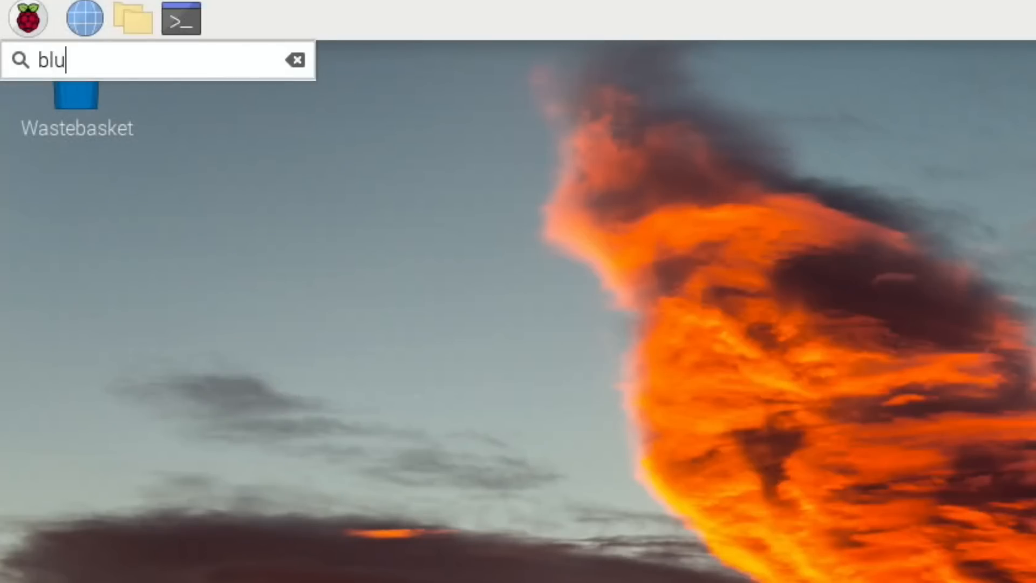
pyautogui.write('e')
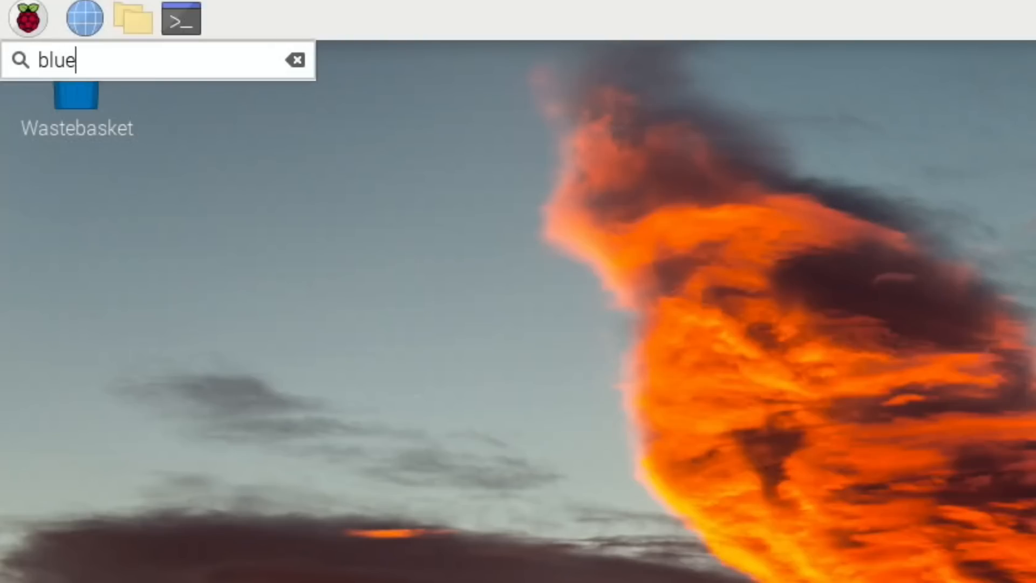
pyautogui.click(295, 58)
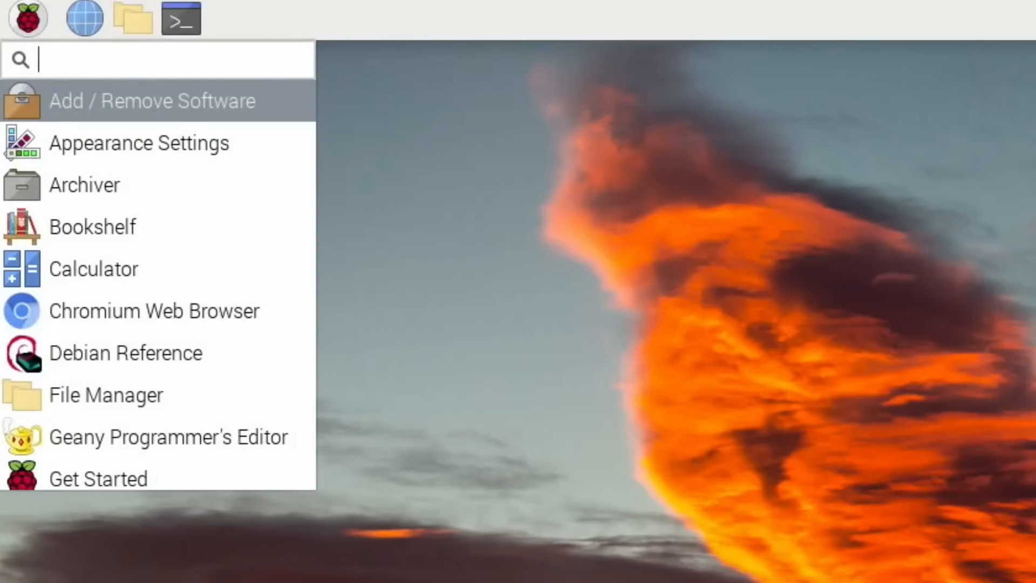
pyautogui.write('d')
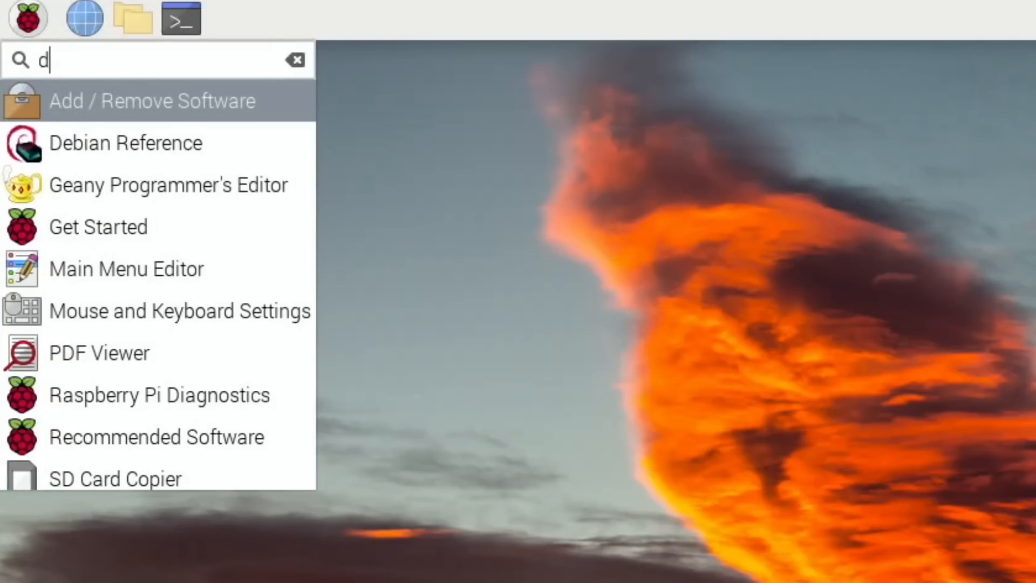
pyautogui.write('isp')
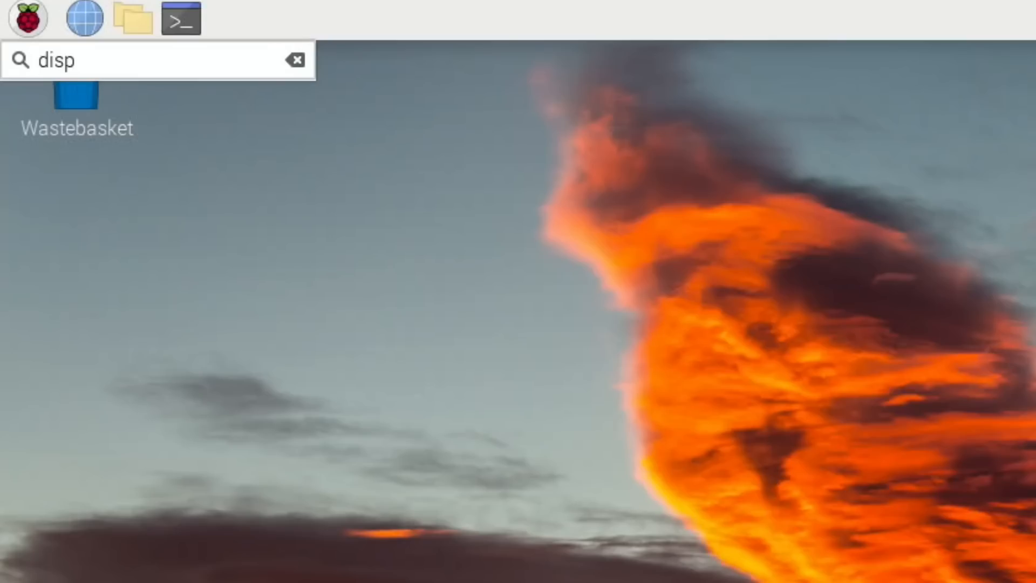
pyautogui.click(296, 58)
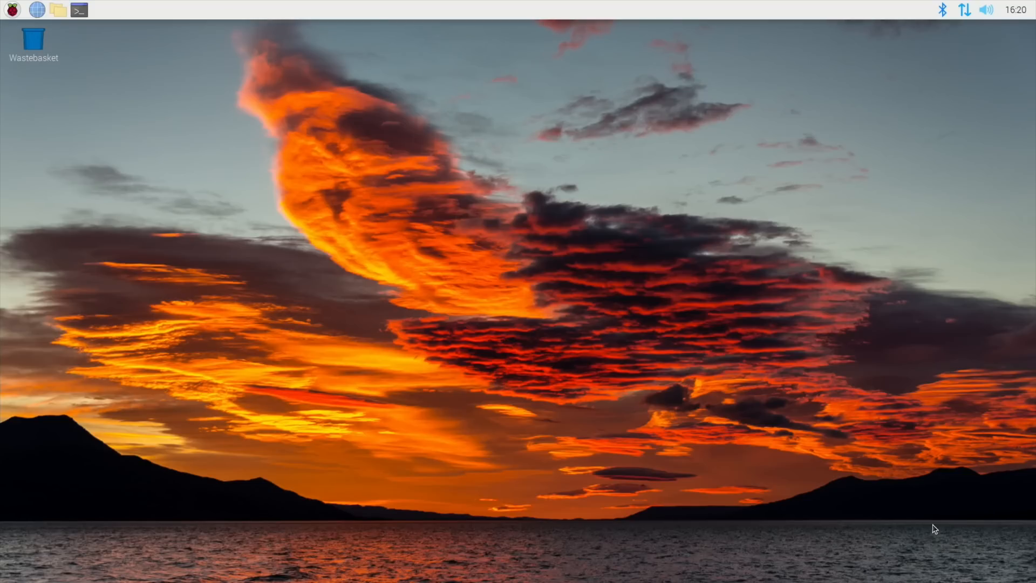
pyautogui.click(12, 10)
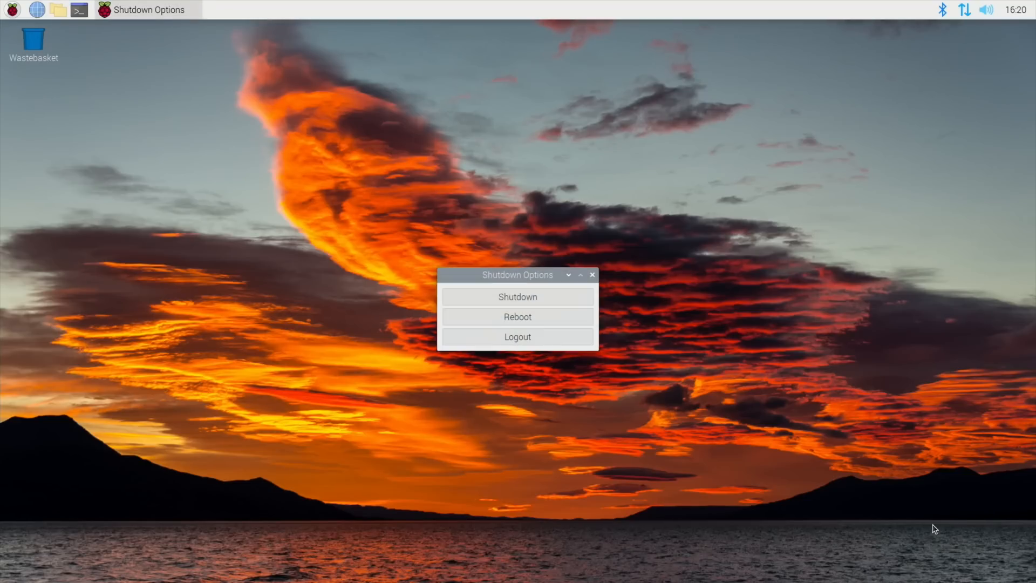
pyautogui.click(593, 275)
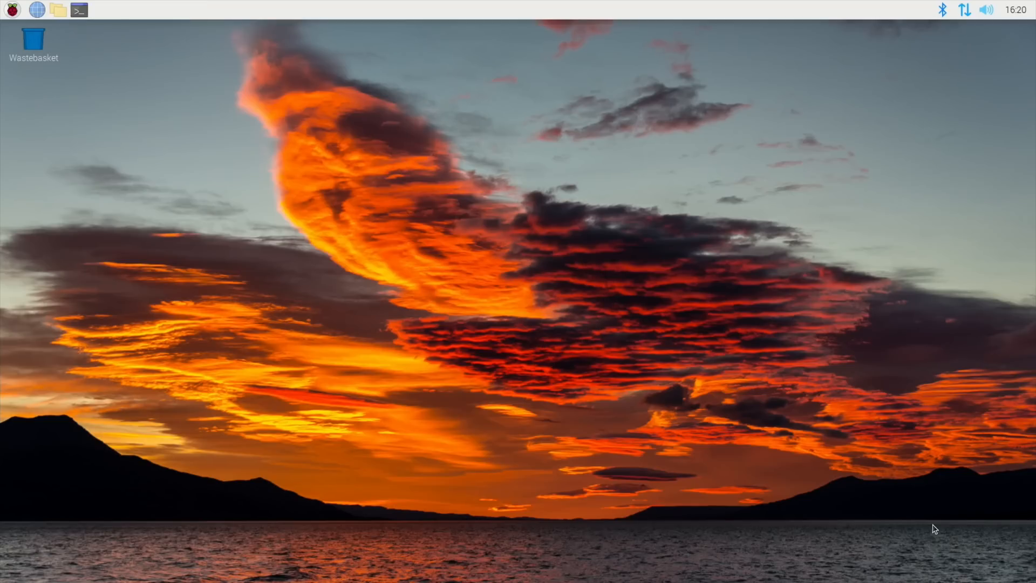
pyautogui.click(82, 8)
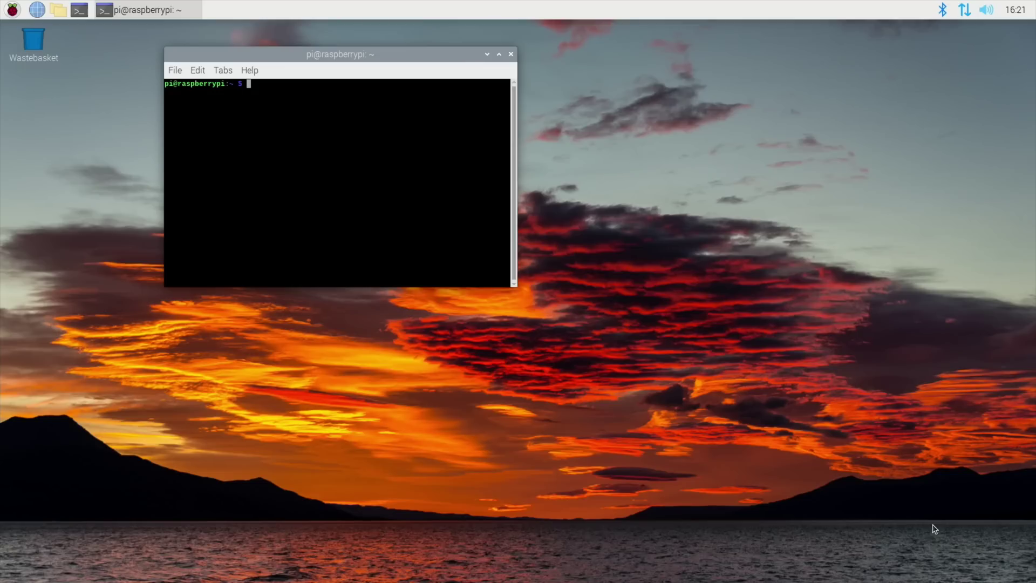
# - Search the applications menu for 'rasp' and type the sudo raspi-config command
pyautogui.click(11, 10)
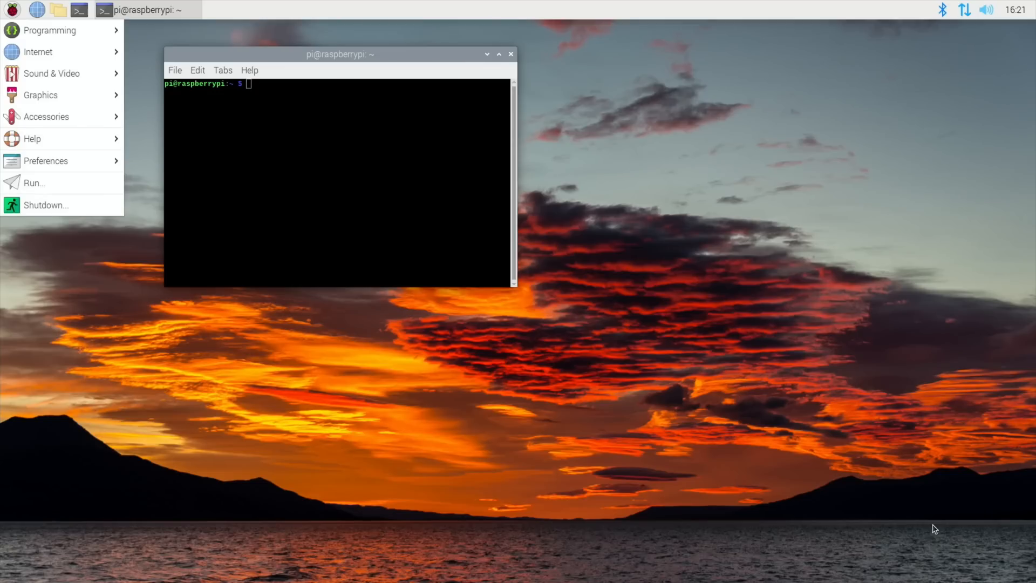
pyautogui.write('rasp')
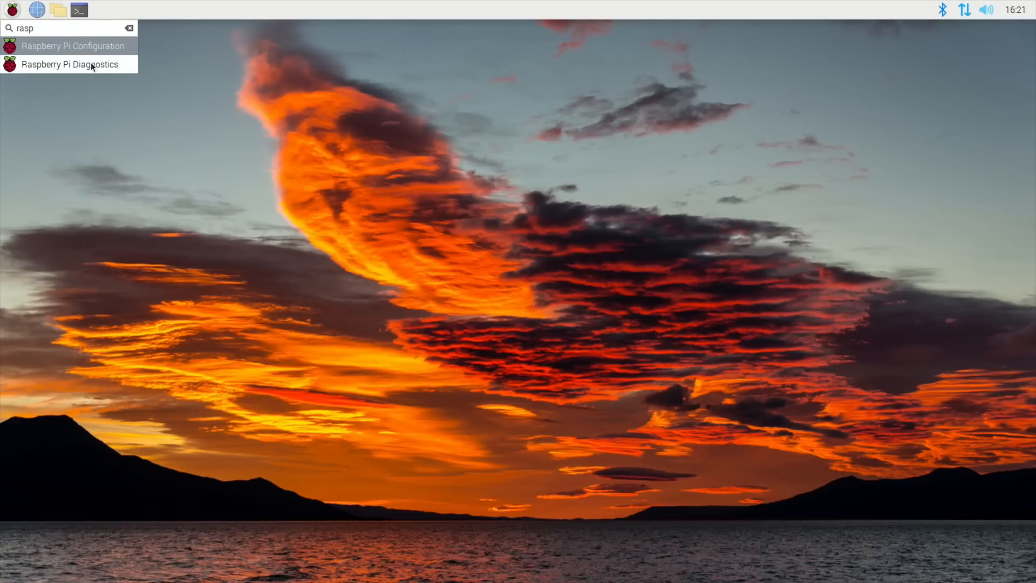
pyautogui.moveTo(78, 46)
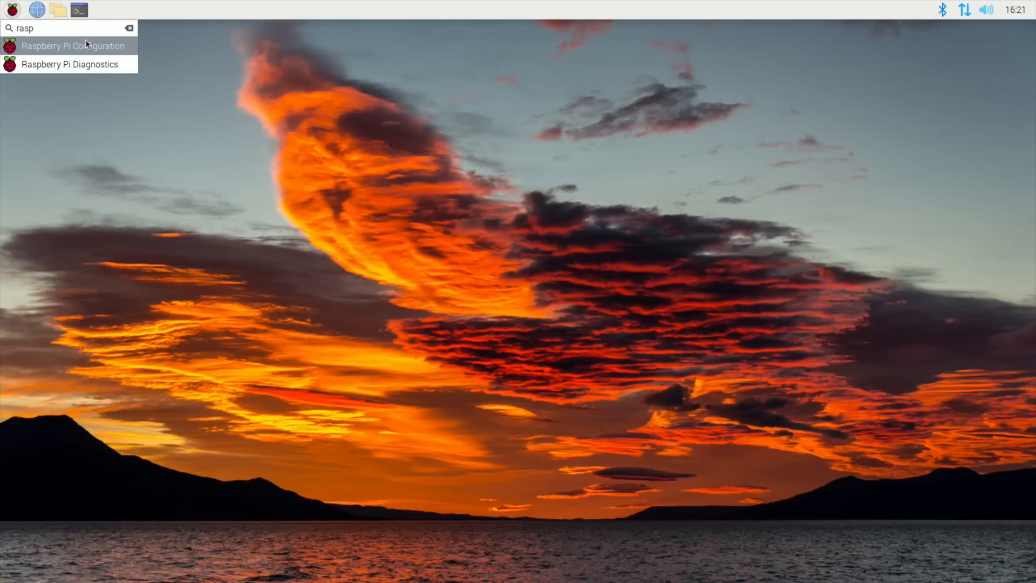
pyautogui.click(81, 46)
pyautogui.write('sudo ras')
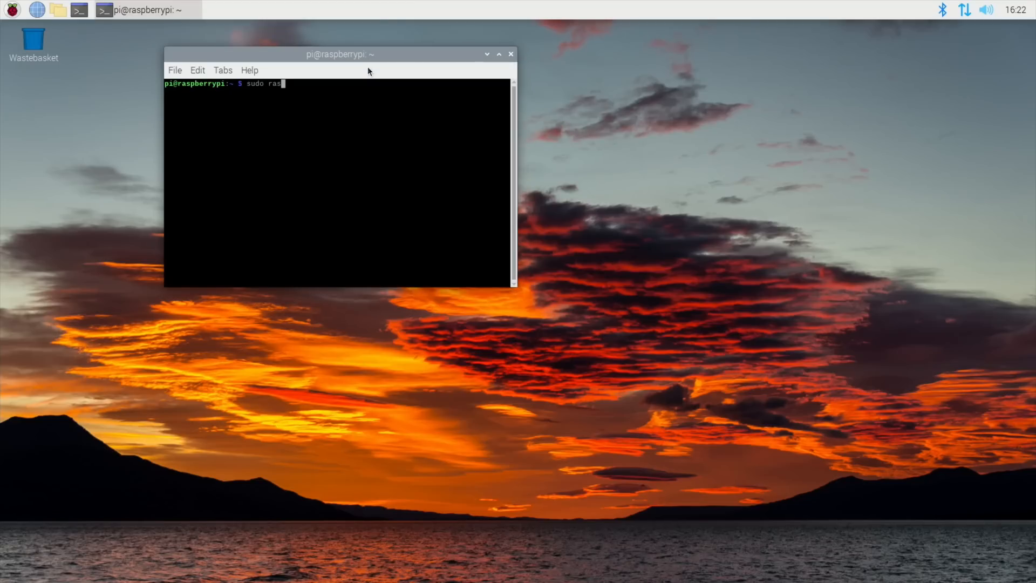
pyautogui.write('pi-con')
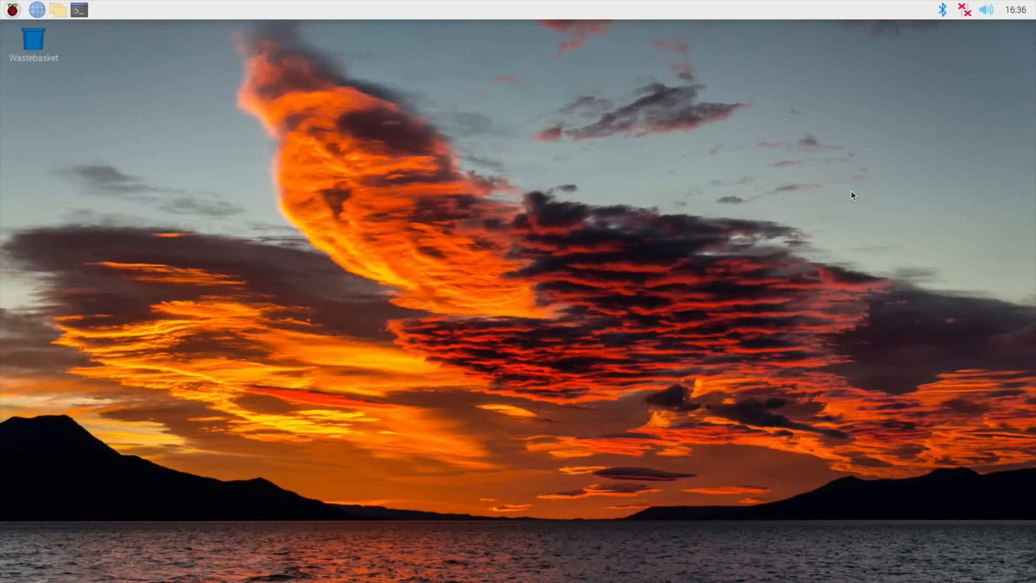
pyautogui.moveTo(852, 188)
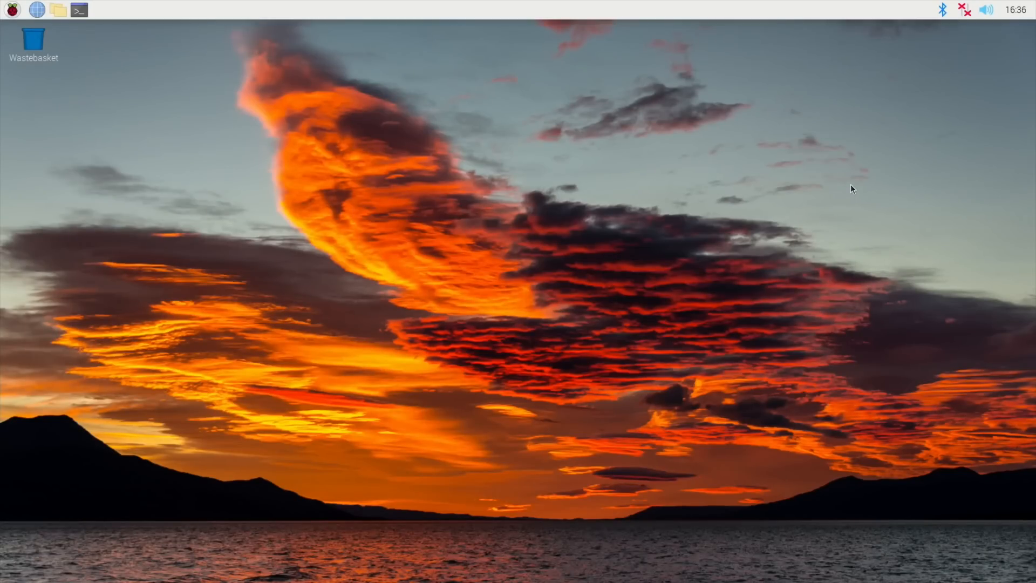
pyautogui.moveTo(966, 12)
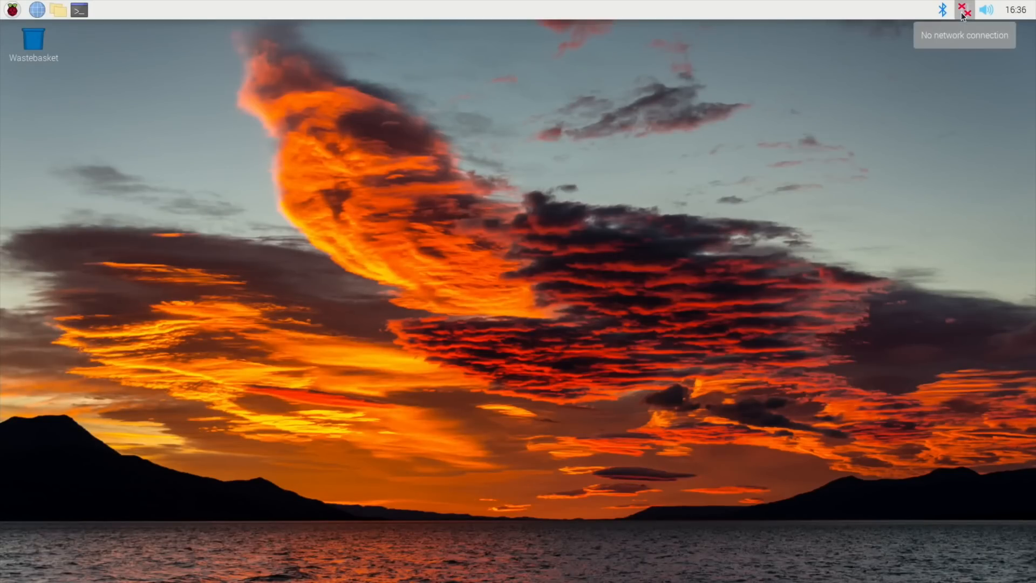
# - Join vodafoneC8570F with its password and confirm it is the connected network
pyautogui.click(962, 11)
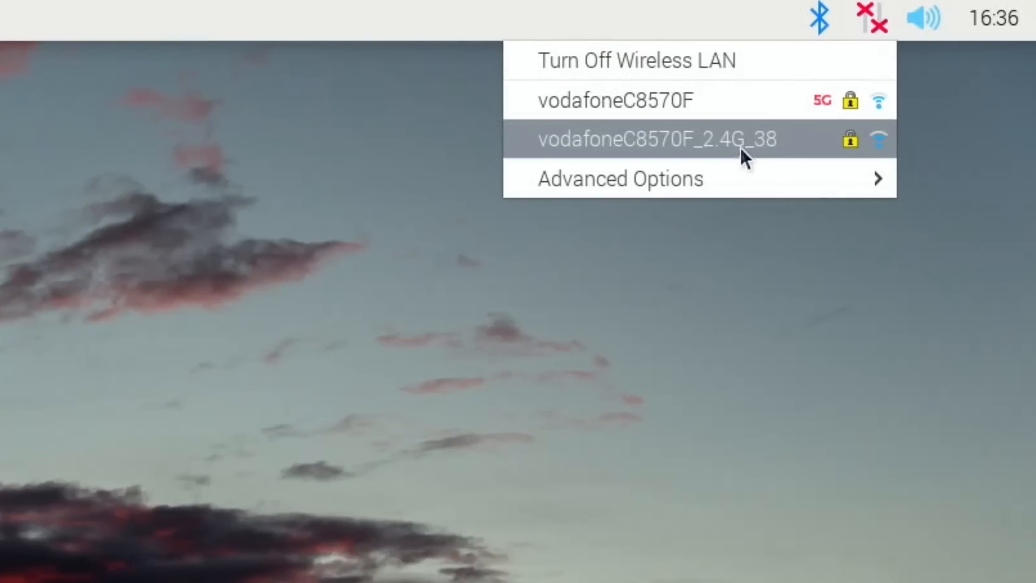
pyautogui.moveTo(639, 131)
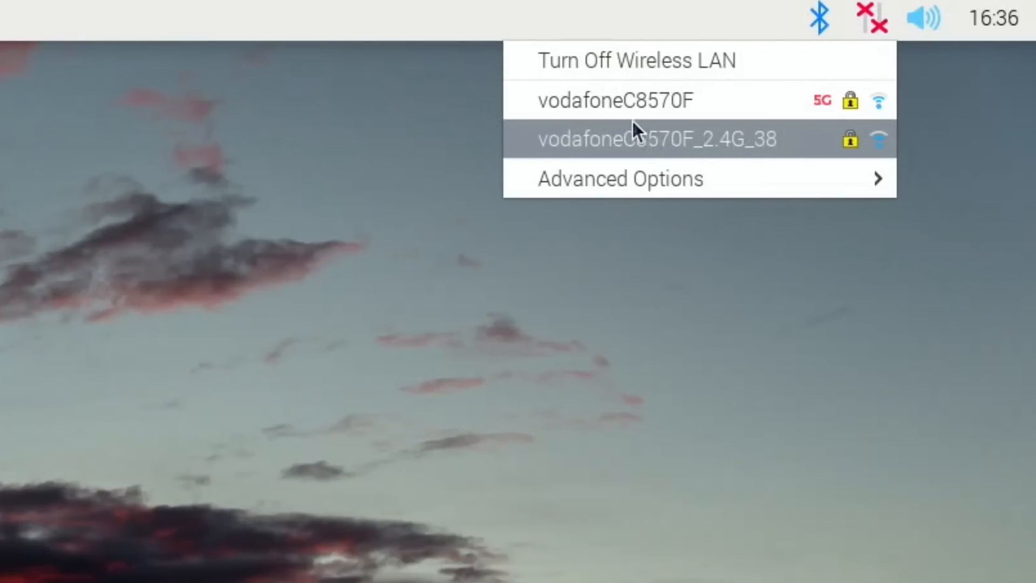
pyautogui.click(614, 99)
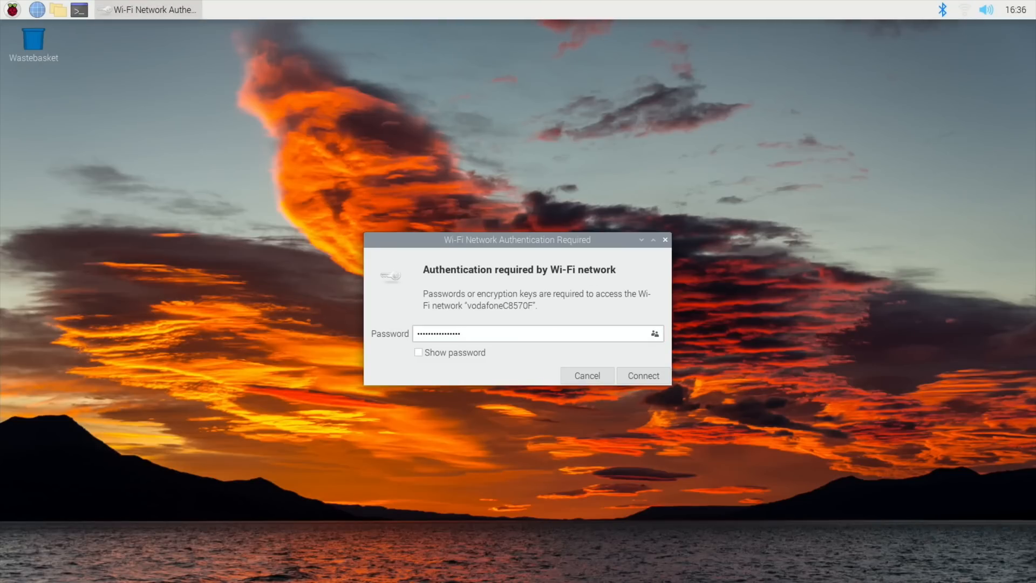
pyautogui.click(643, 376)
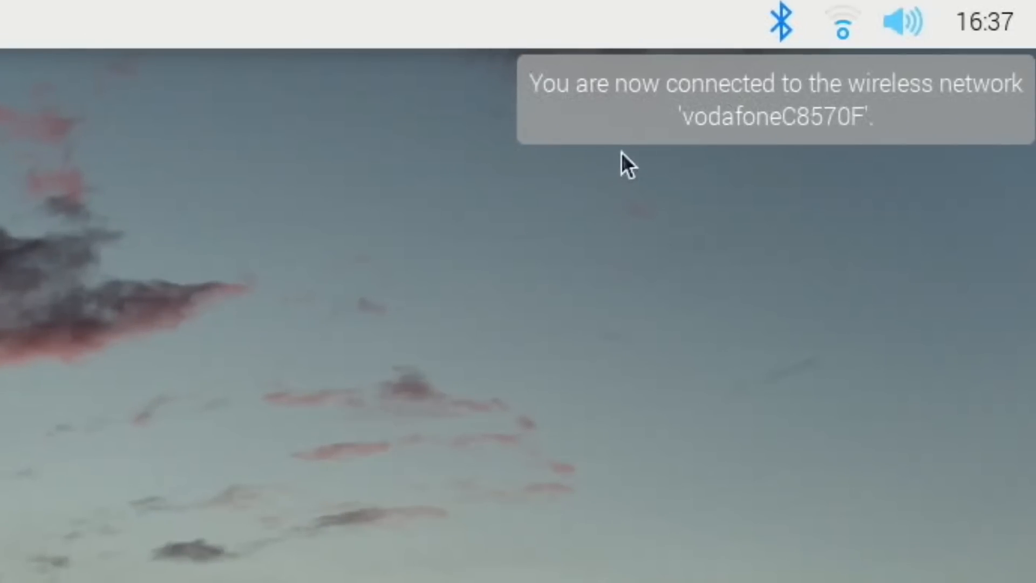
pyautogui.click(841, 23)
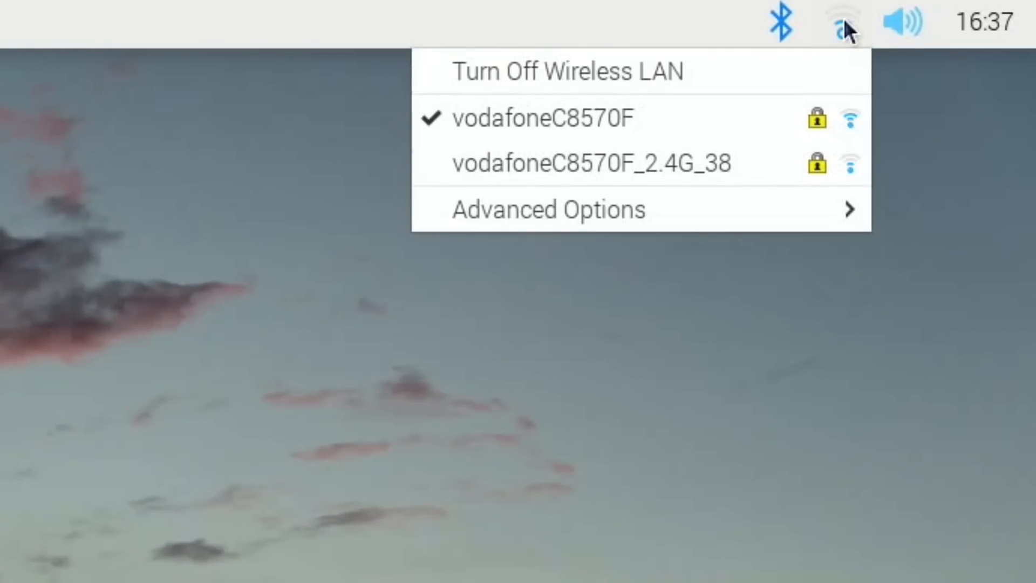
pyautogui.moveTo(649, 117)
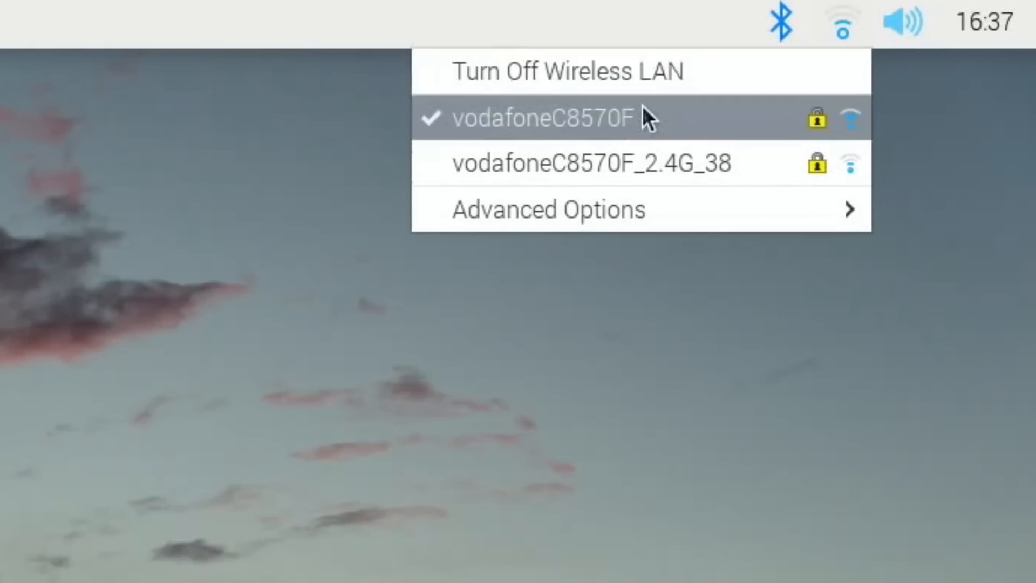
pyautogui.moveTo(625, 157)
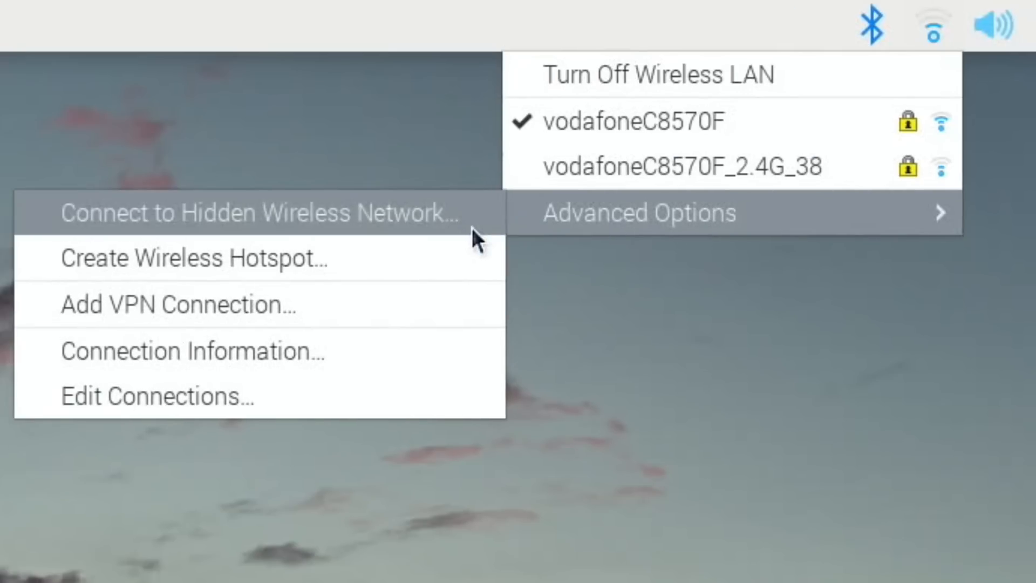
pyautogui.moveTo(426, 236)
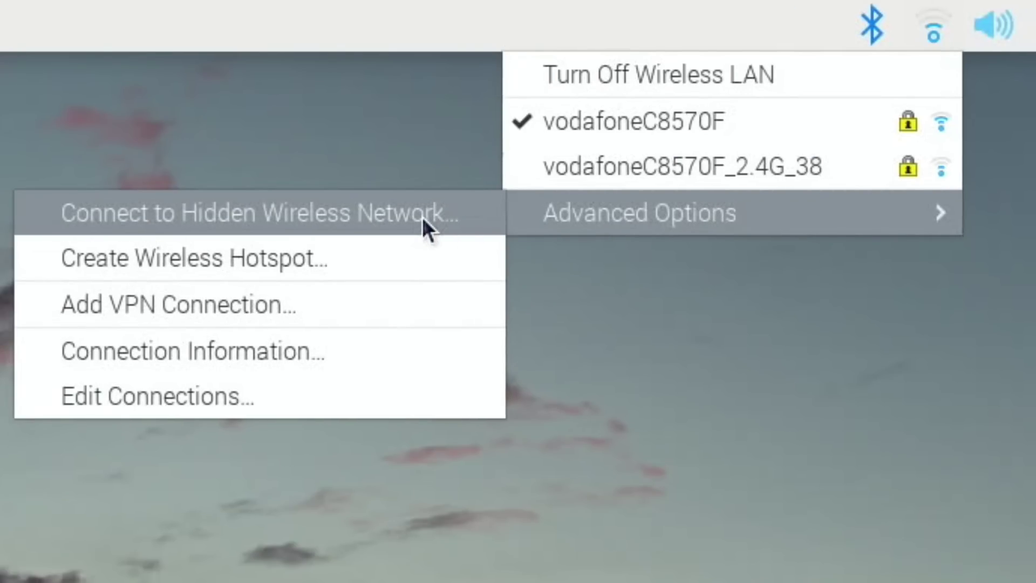
pyautogui.moveTo(325, 273)
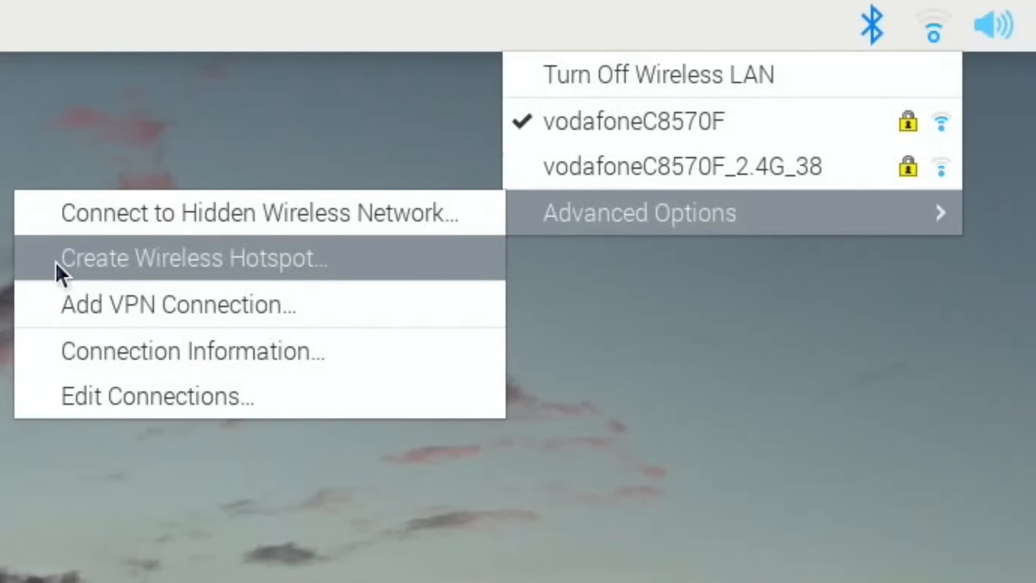
pyautogui.moveTo(157, 285)
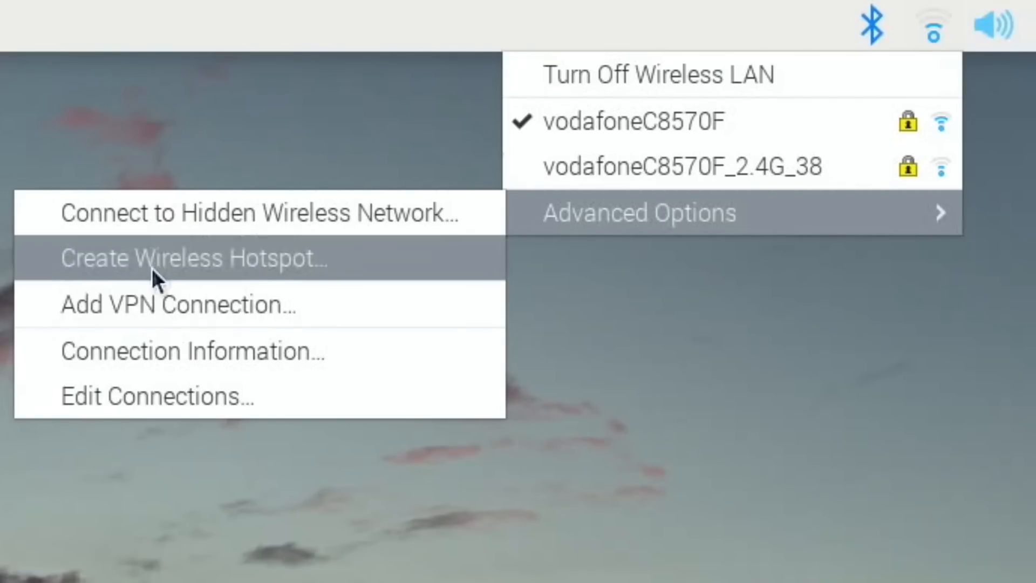
# - Create a wireless hotspot named 'lepspvideo' with Wi-Fi security set to None
pyautogui.click(193, 258)
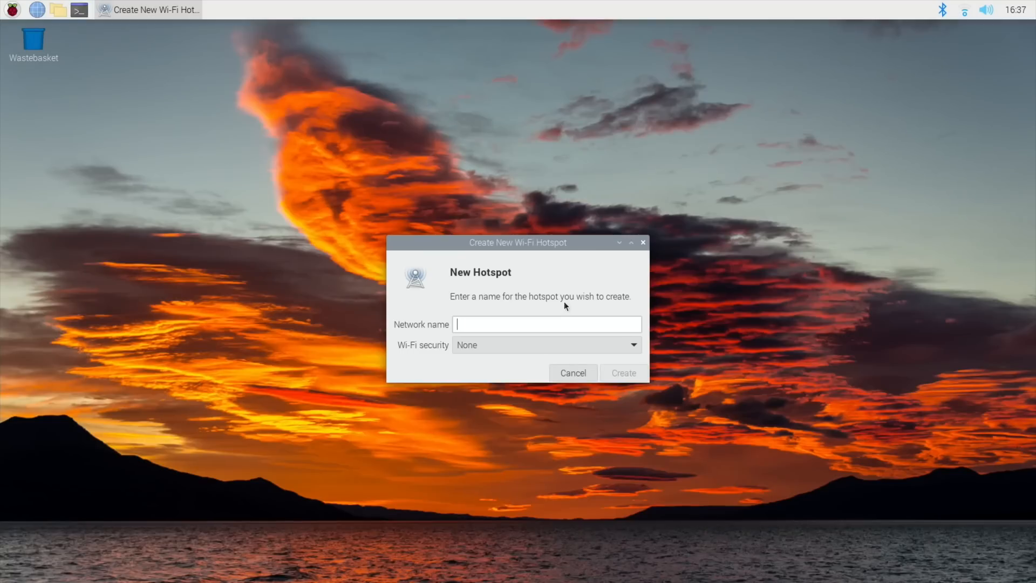
pyautogui.write('lepsp')
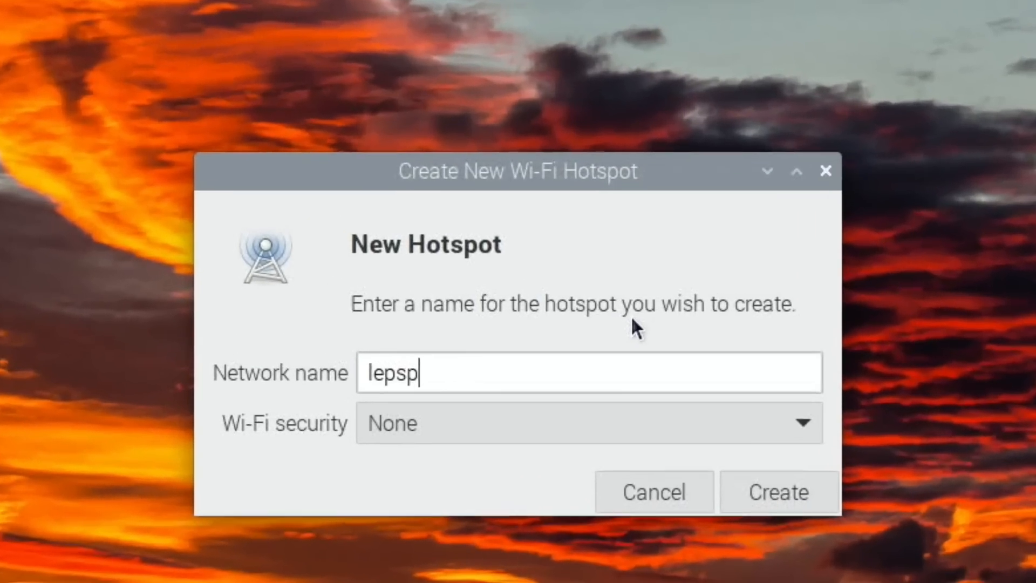
pyautogui.write('video')
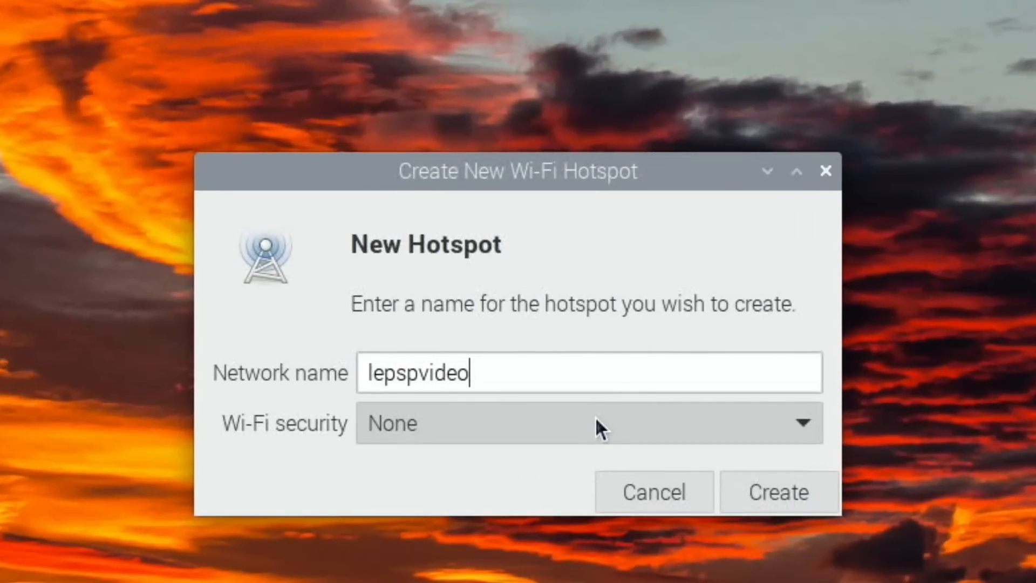
pyautogui.click(599, 425)
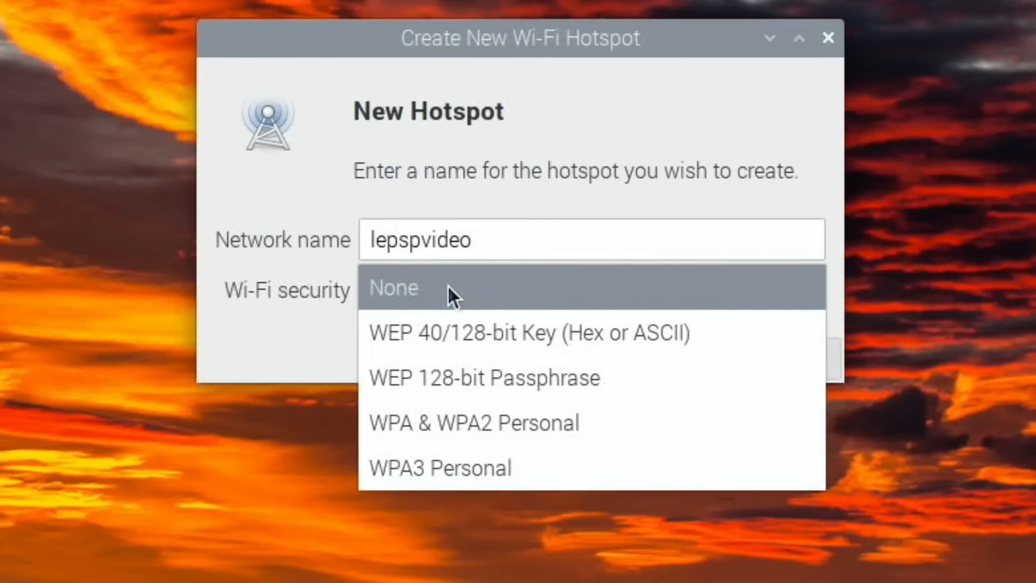
pyautogui.click(414, 289)
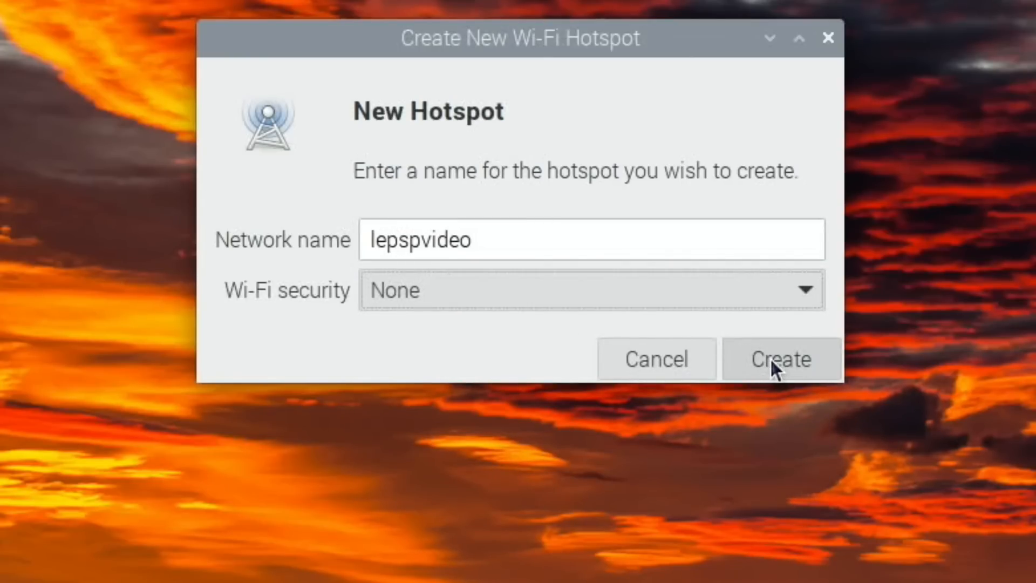
pyautogui.click(781, 359)
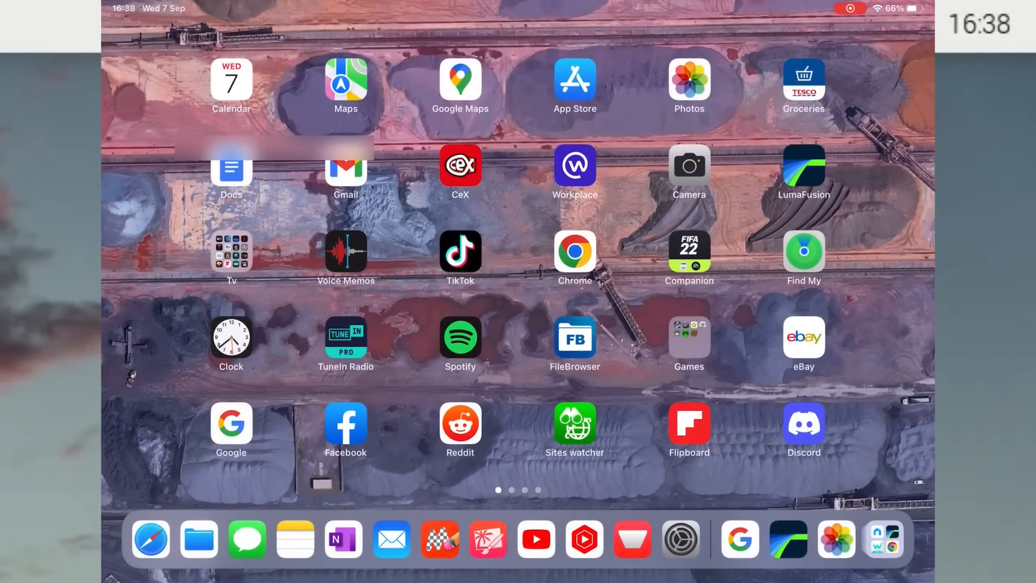
# - On the iPad, join lepspvideo under Settings > Wi-Fi and load bbc.co.uk in Safari
pyautogui.click(681, 539)
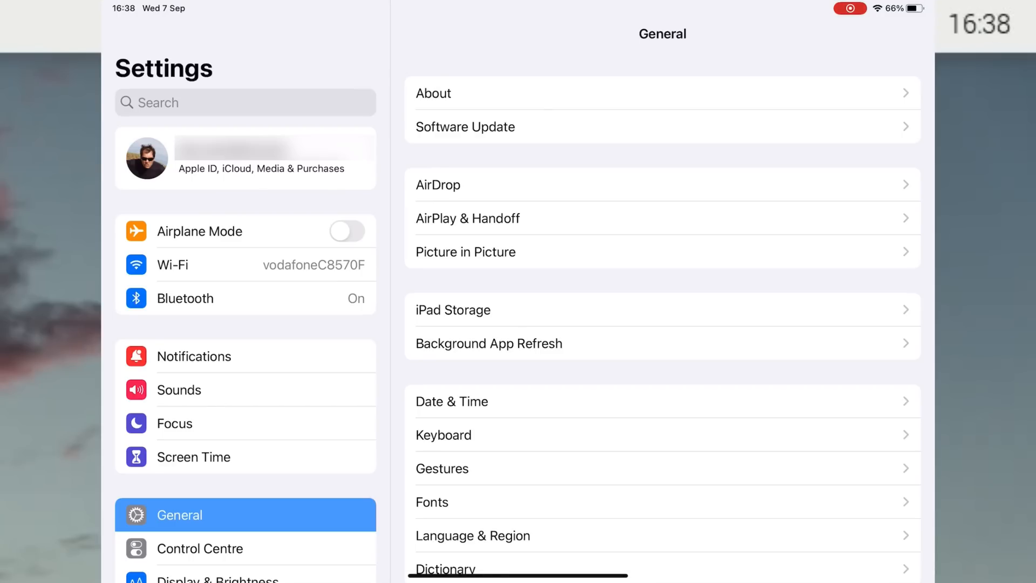
pyautogui.click(172, 264)
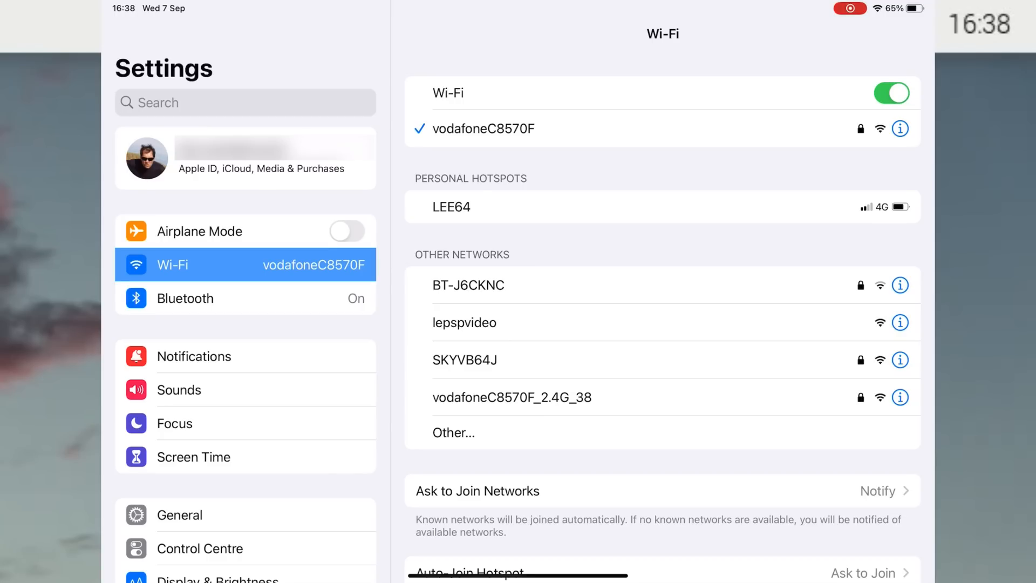
pyautogui.click(464, 322)
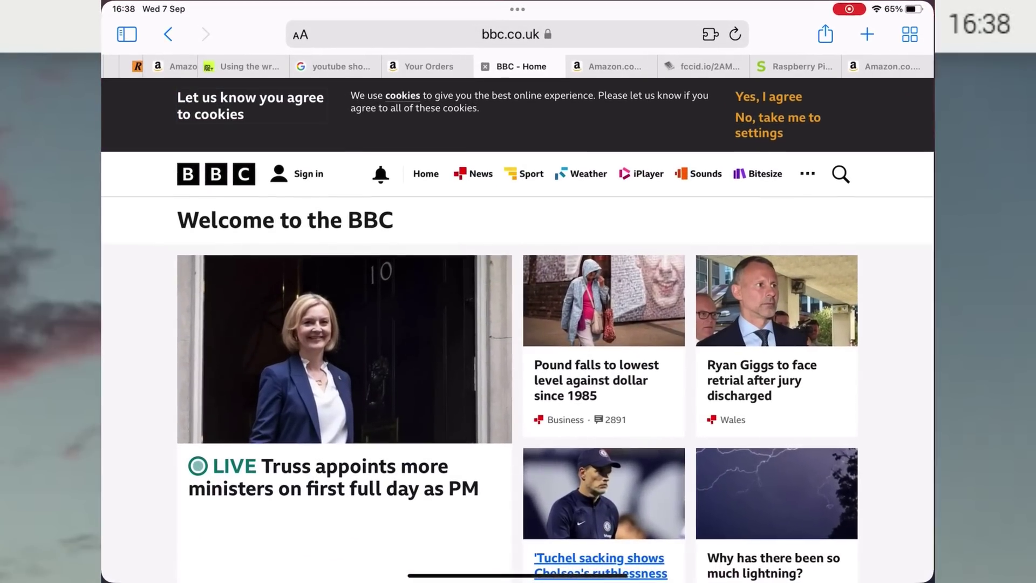
pyautogui.click(516, 33)
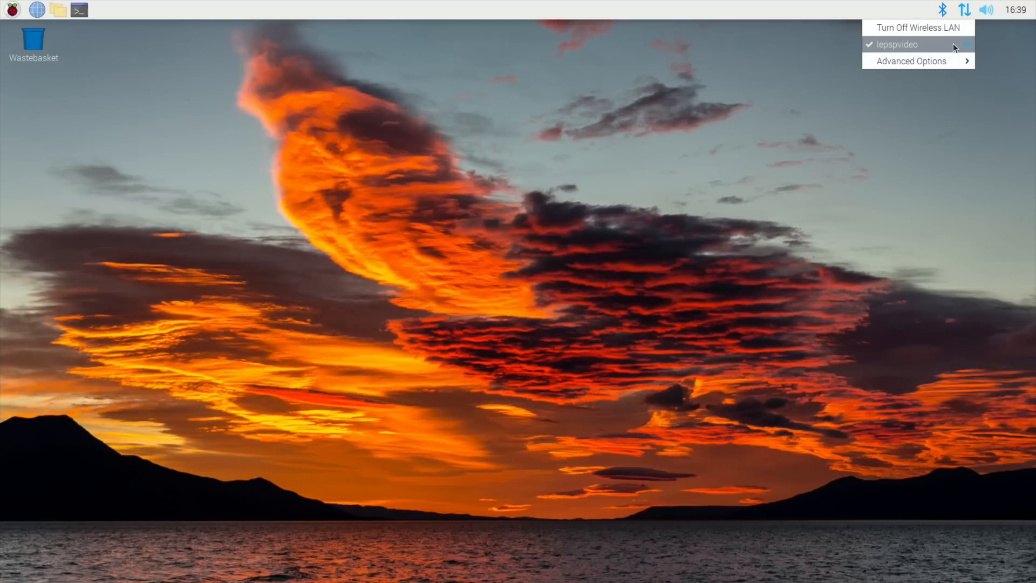
pyautogui.moveTo(945, 44)
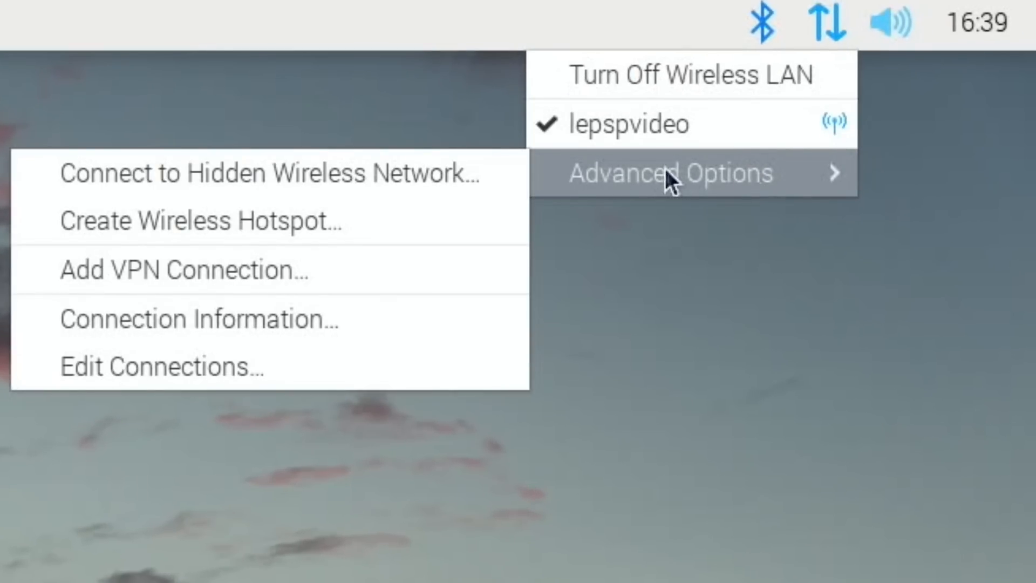
pyautogui.moveTo(244, 380)
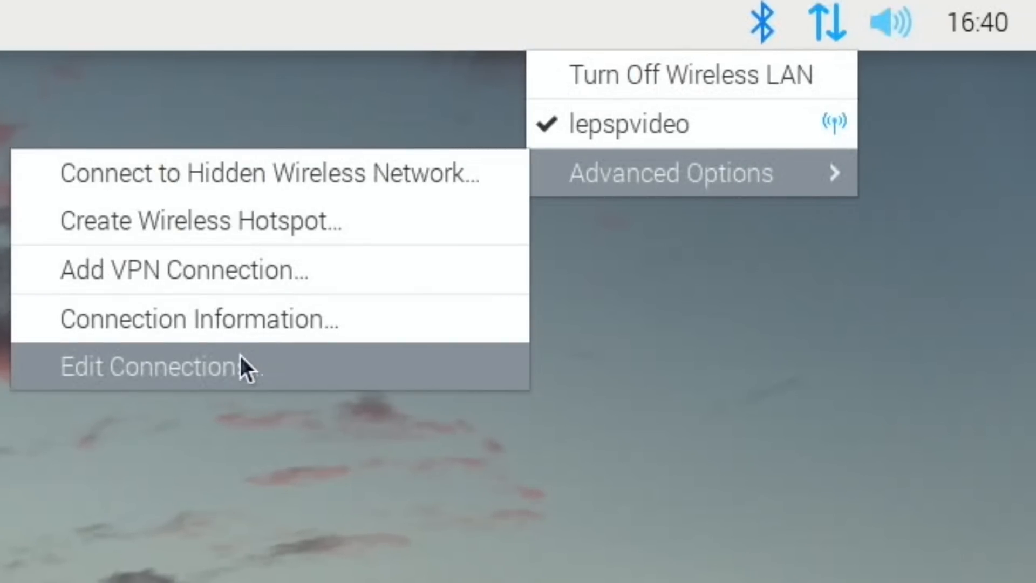
# - In Edit Connections, select lepspvideo, remove it and confirm Delete
pyautogui.click(151, 369)
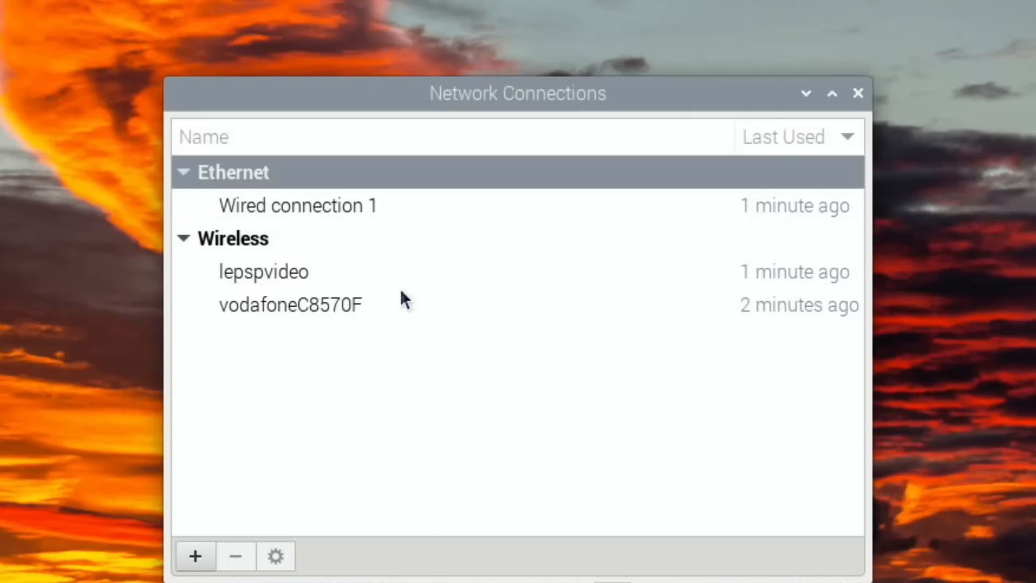
pyautogui.click(263, 272)
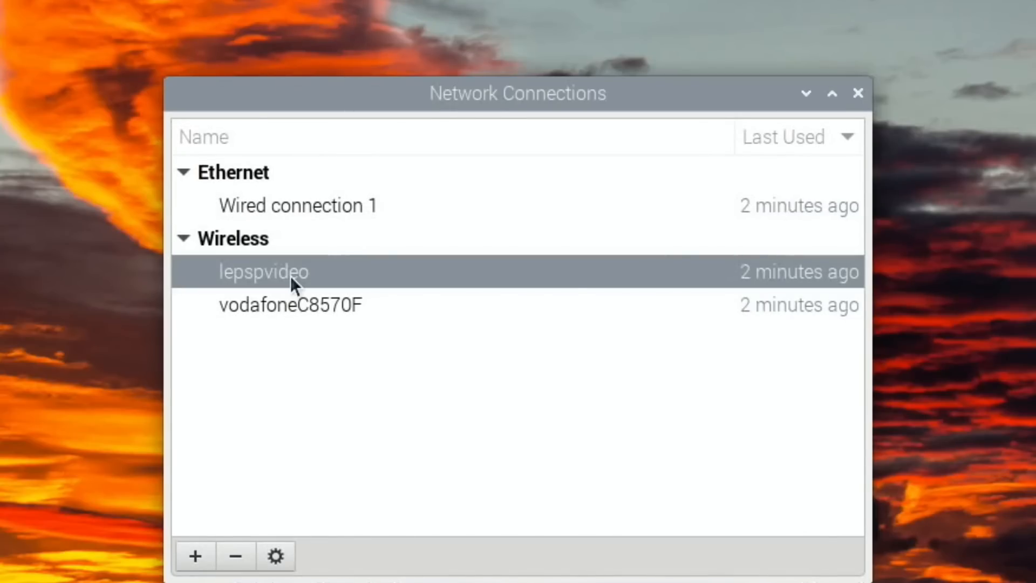
pyautogui.click(235, 556)
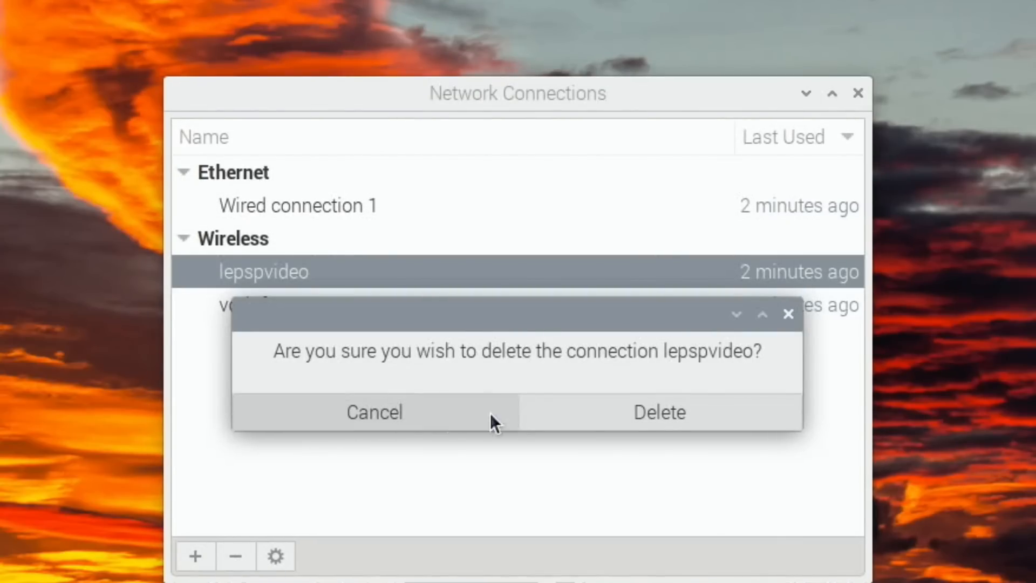
pyautogui.click(661, 412)
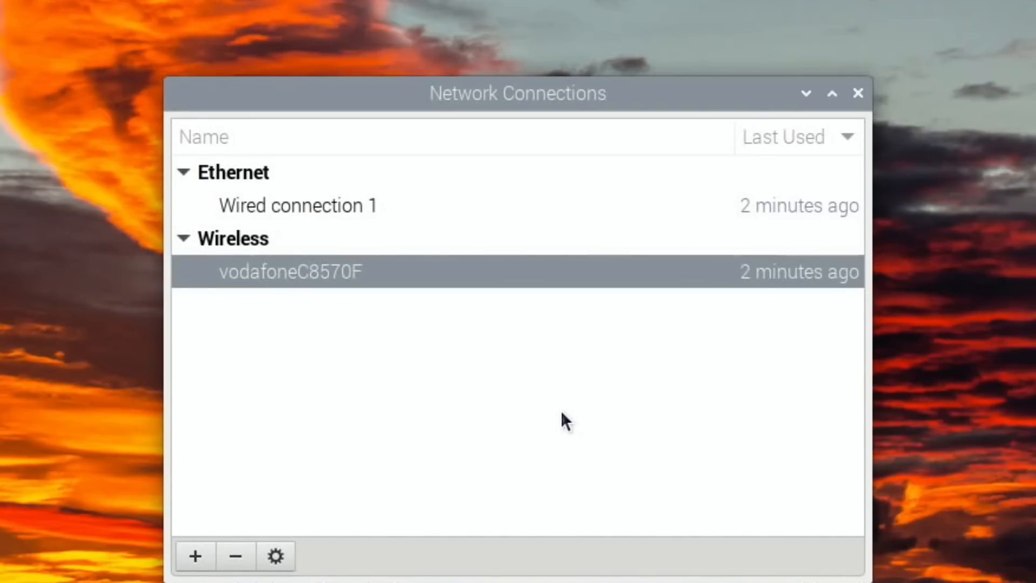
pyautogui.moveTo(852, 134)
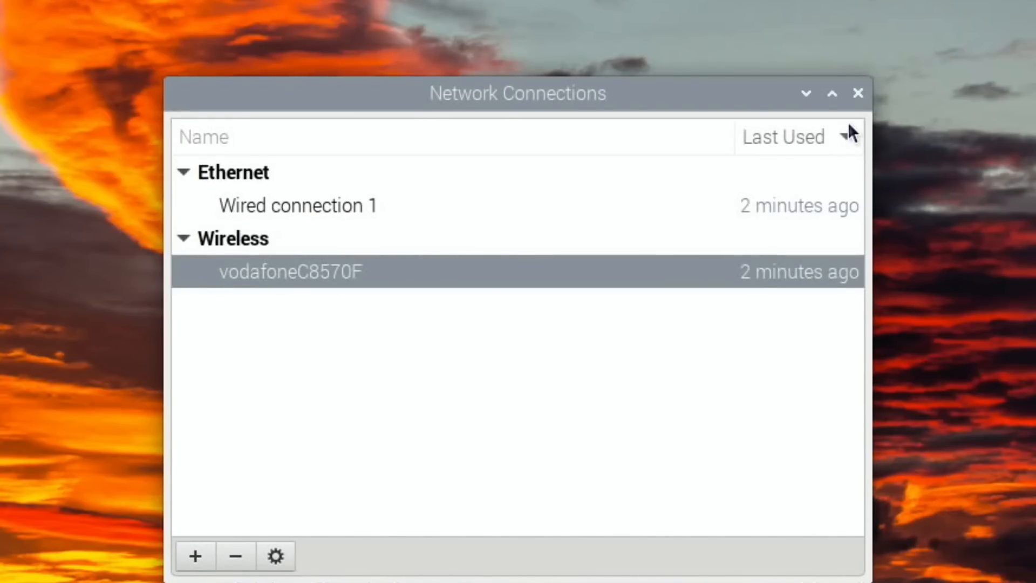
pyautogui.moveTo(877, 105)
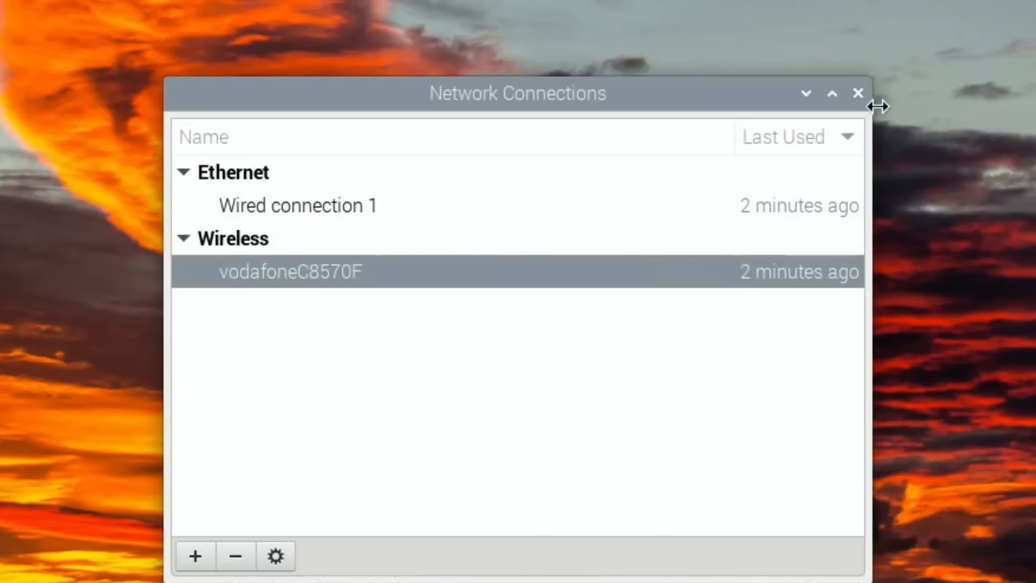
pyautogui.moveTo(858, 93)
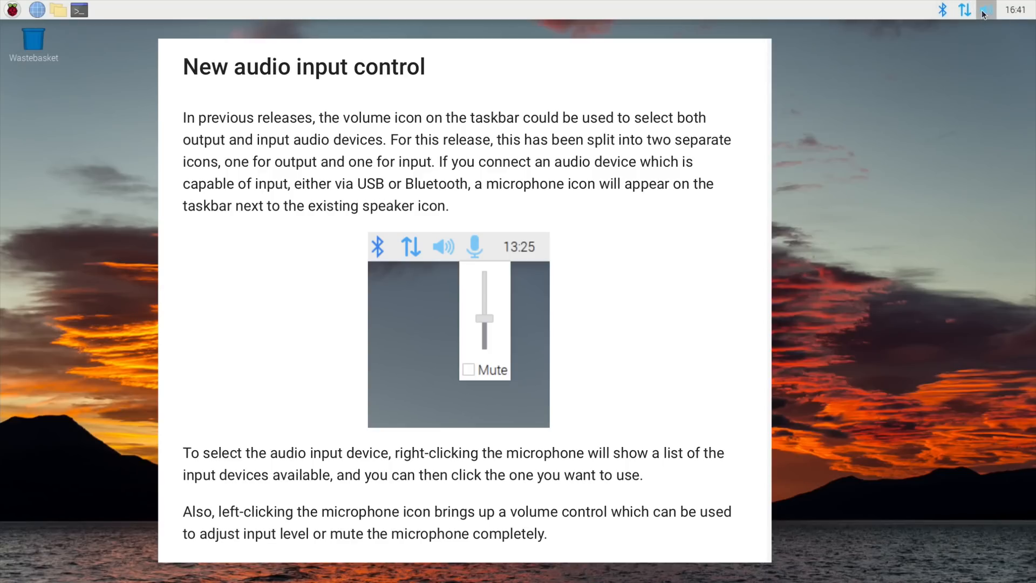
pyautogui.click(989, 11)
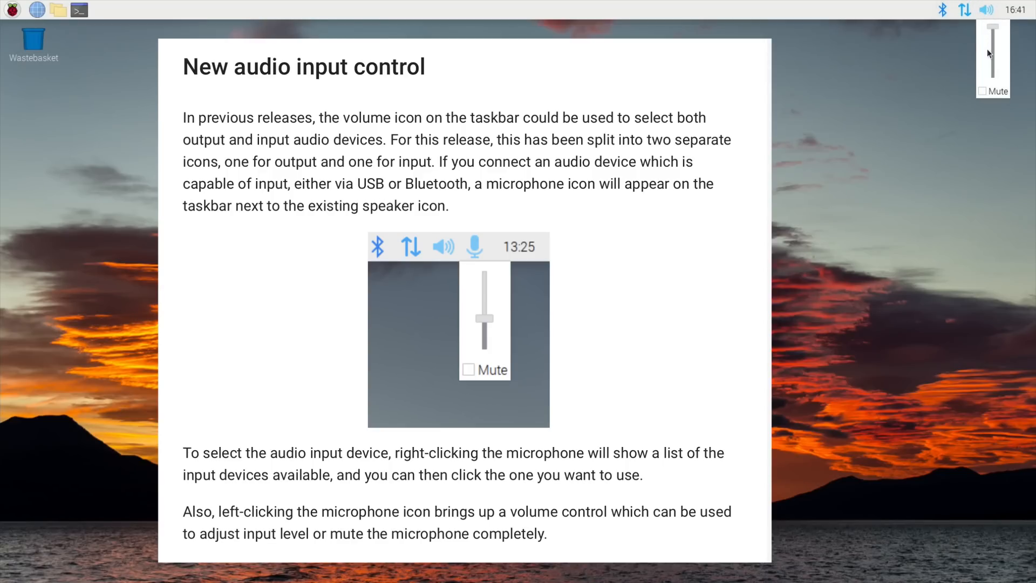
pyautogui.rightClick(989, 10)
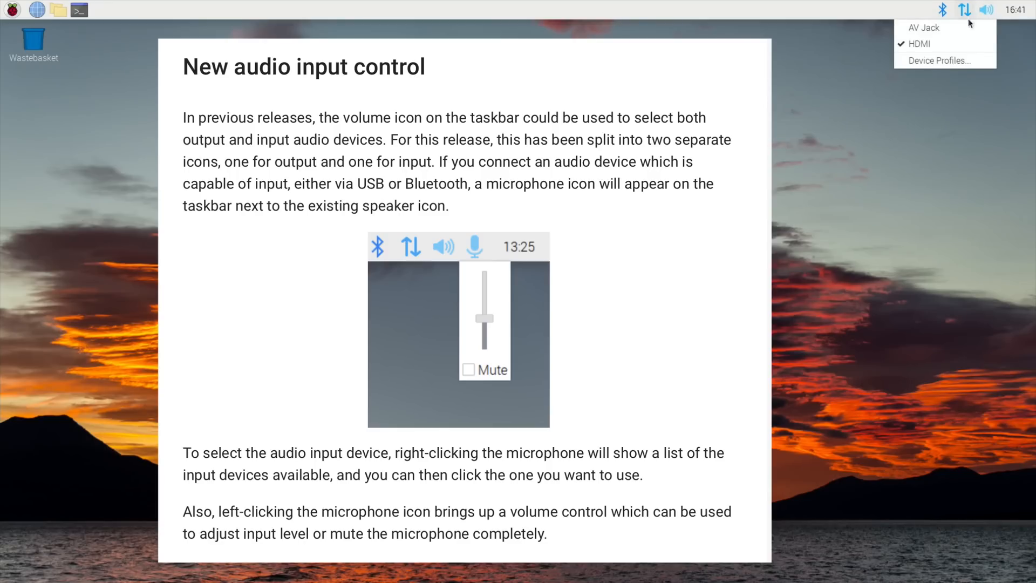
pyautogui.click(941, 61)
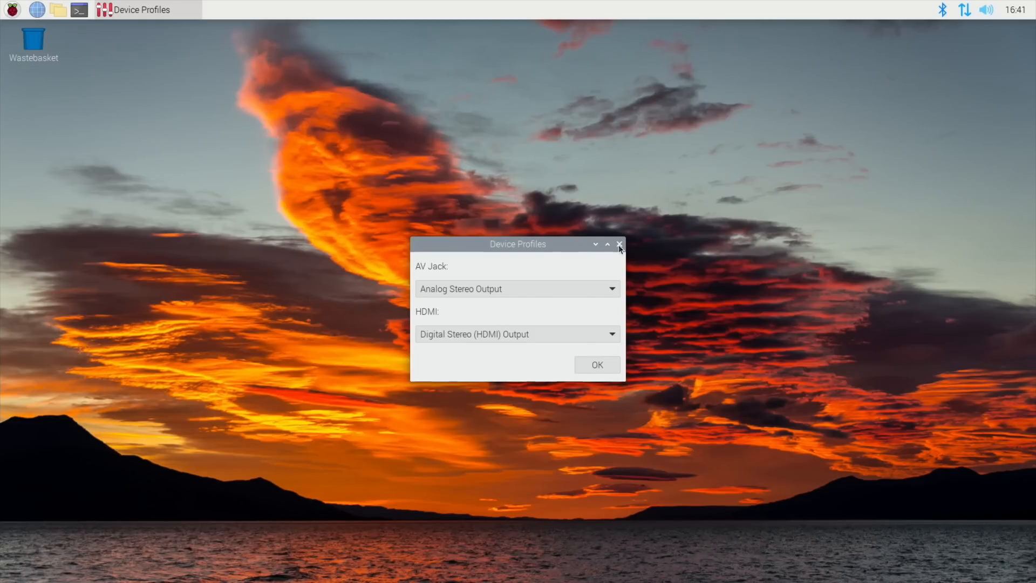
pyautogui.click(621, 243)
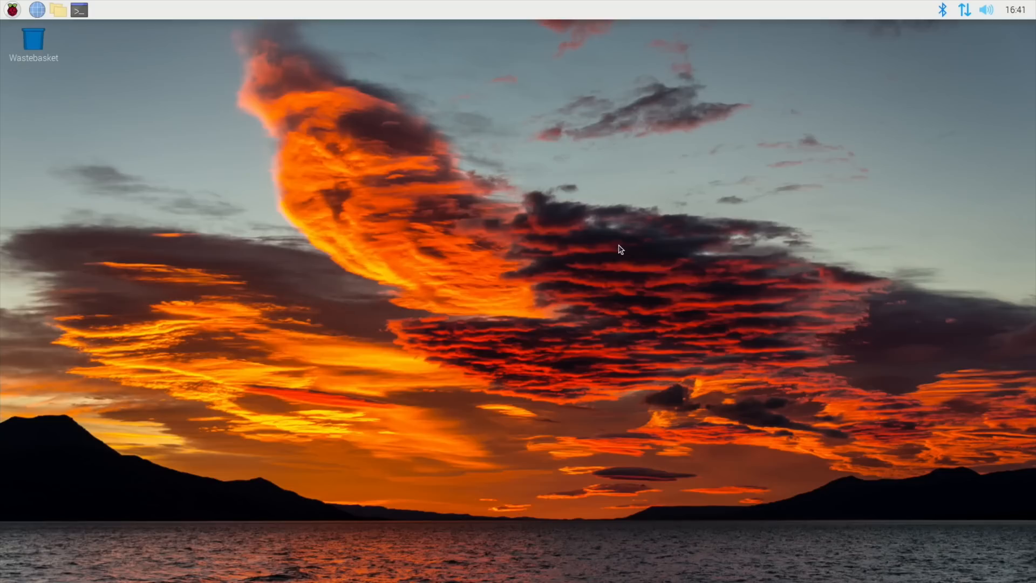
# - Choose Shutdown… from the Raspberry menu to show the Shutdown, Reboot and Logout options
pyautogui.click(12, 11)
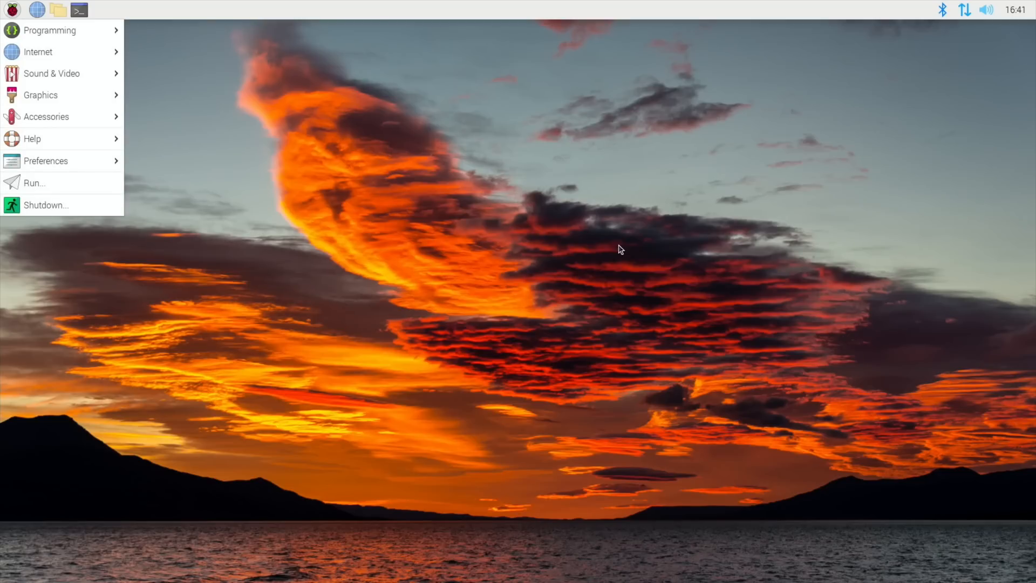
pyautogui.moveTo(461, 265)
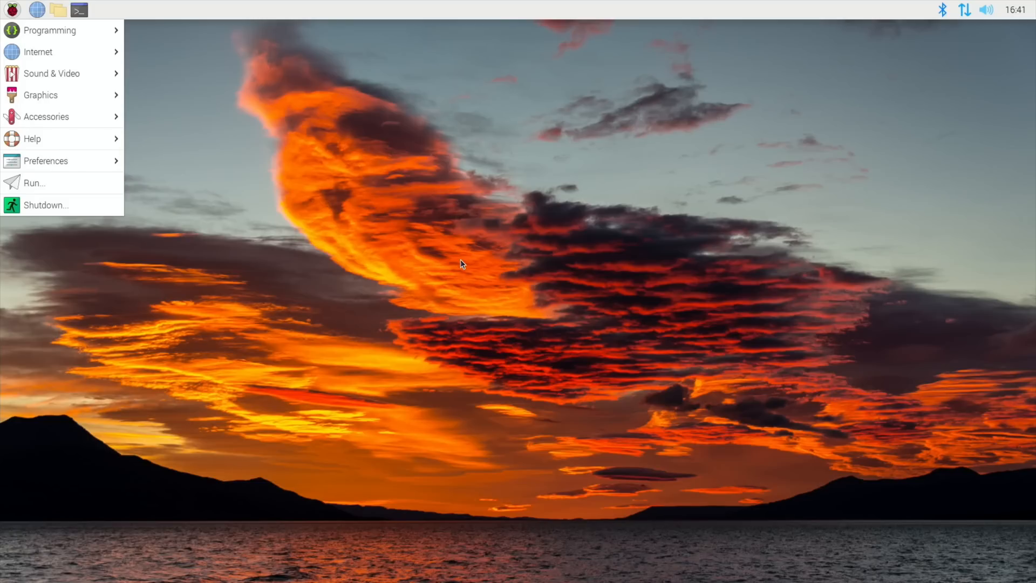
pyautogui.moveTo(283, 267)
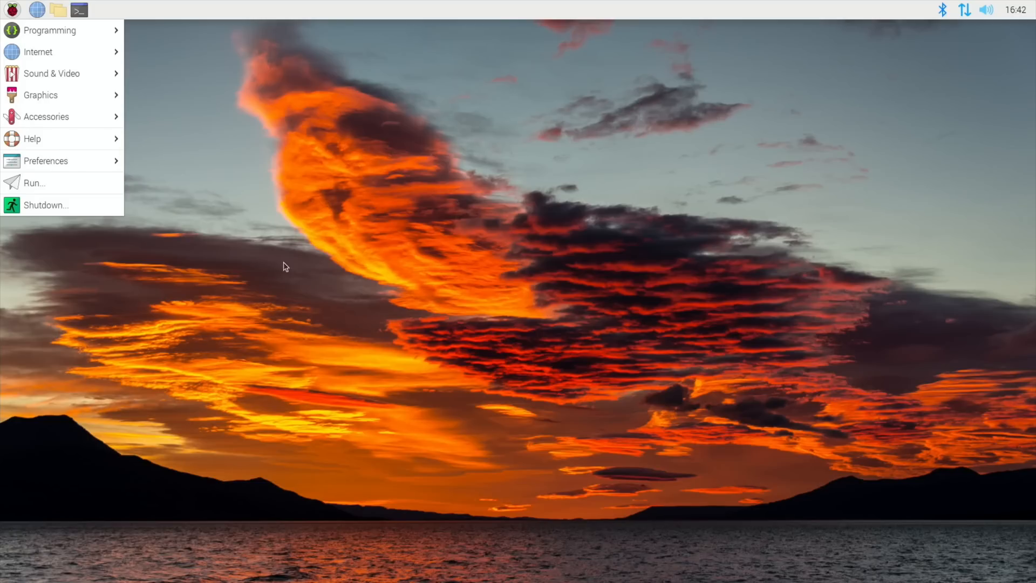
pyautogui.moveTo(162, 292)
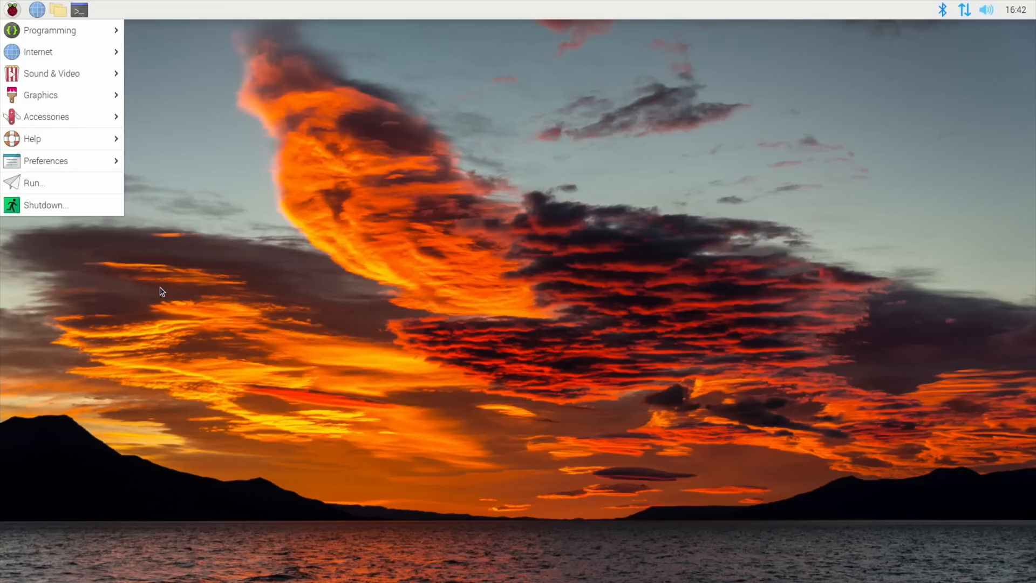
pyautogui.moveTo(166, 286)
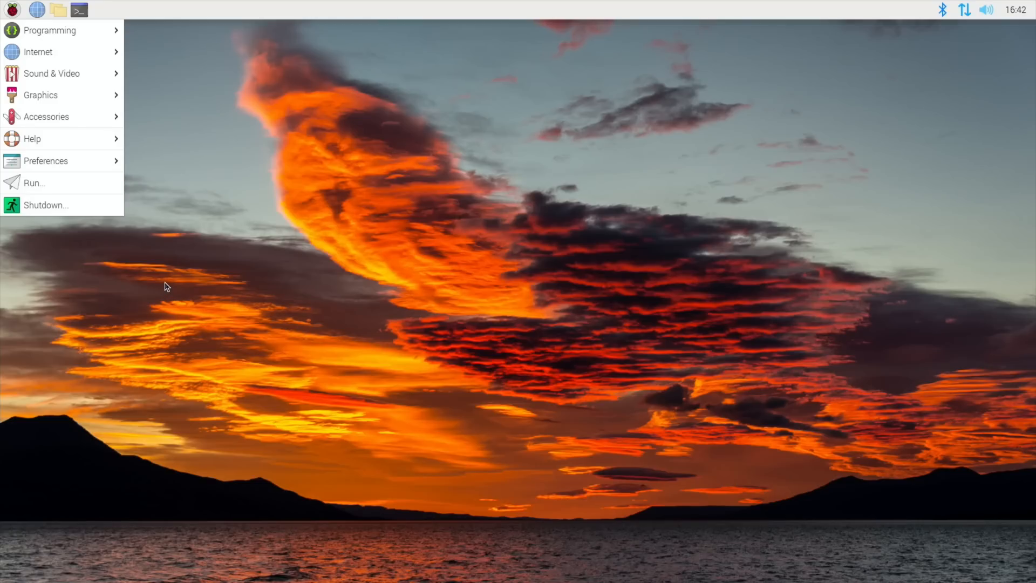
pyautogui.click(46, 205)
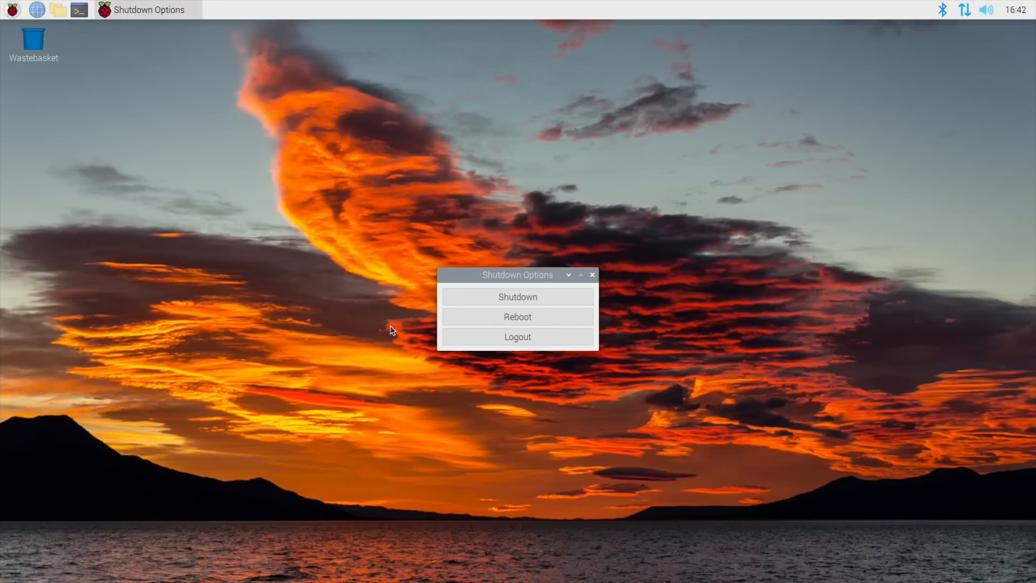